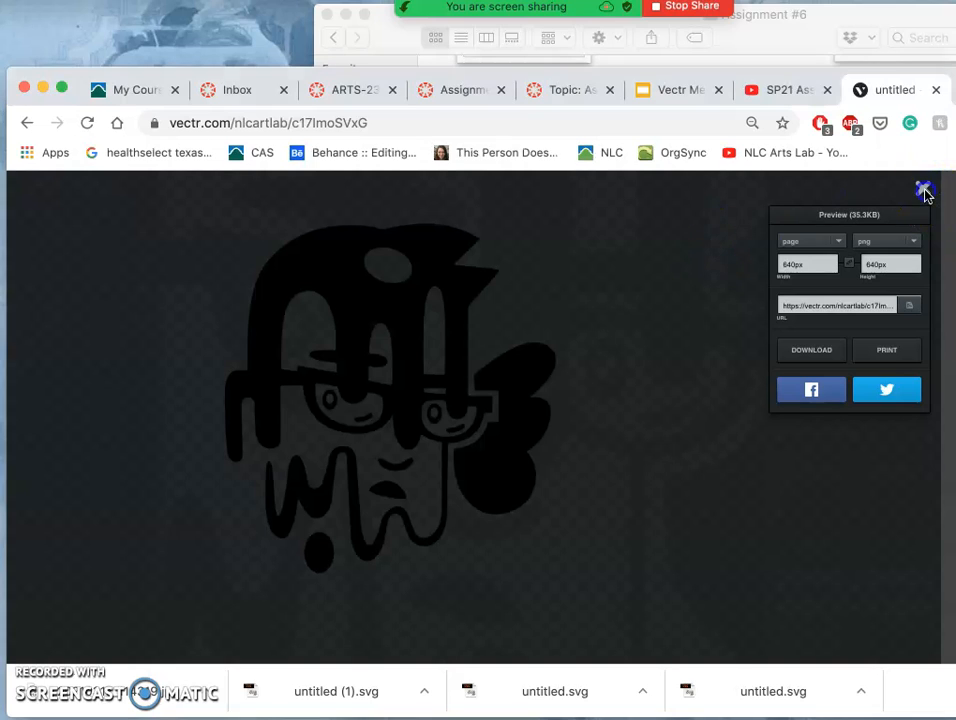
Step: Close Vectr's export preview to get back to the drawing's layer list
click(923, 190)
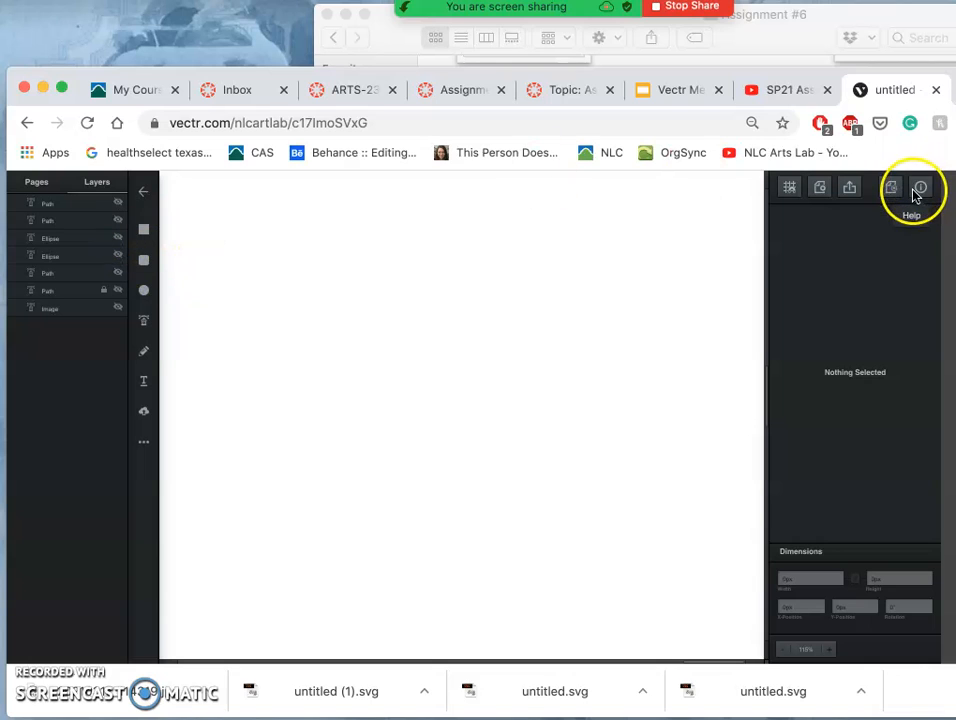
Step: Go to the Vectr home page, log in, and open the latest untitled drawing
click(920, 188)
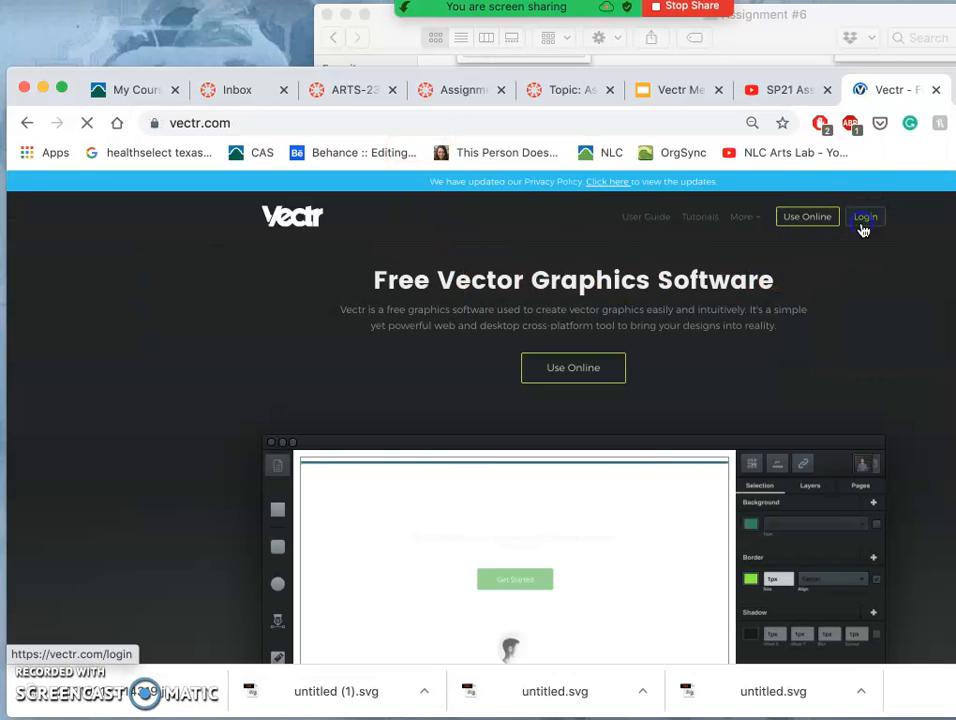
click(864, 216)
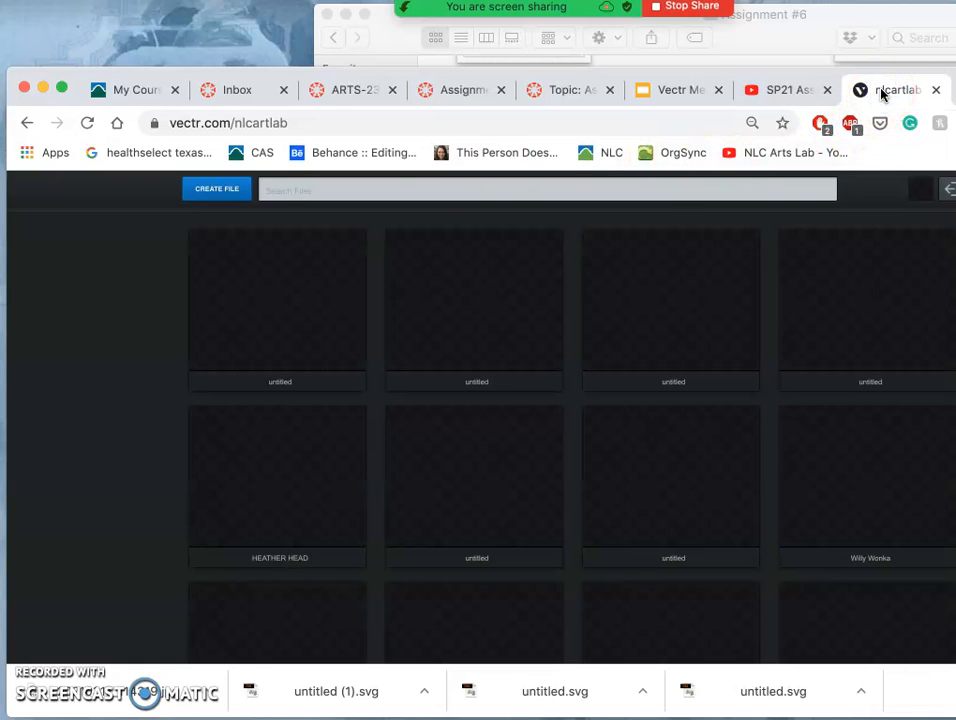
mouse_move(280, 290)
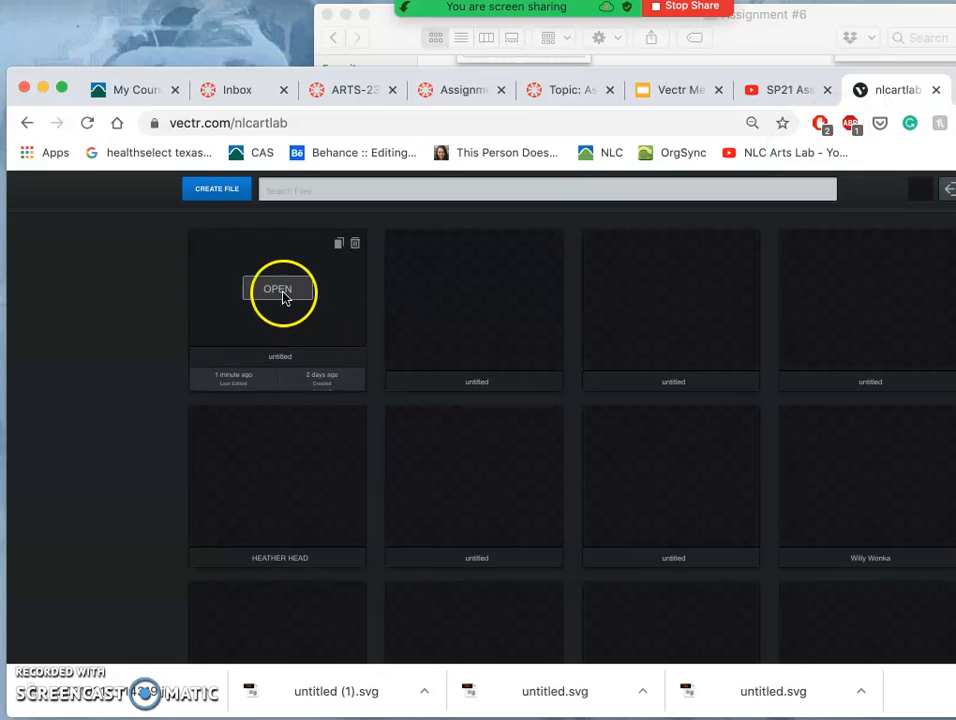
click(277, 288)
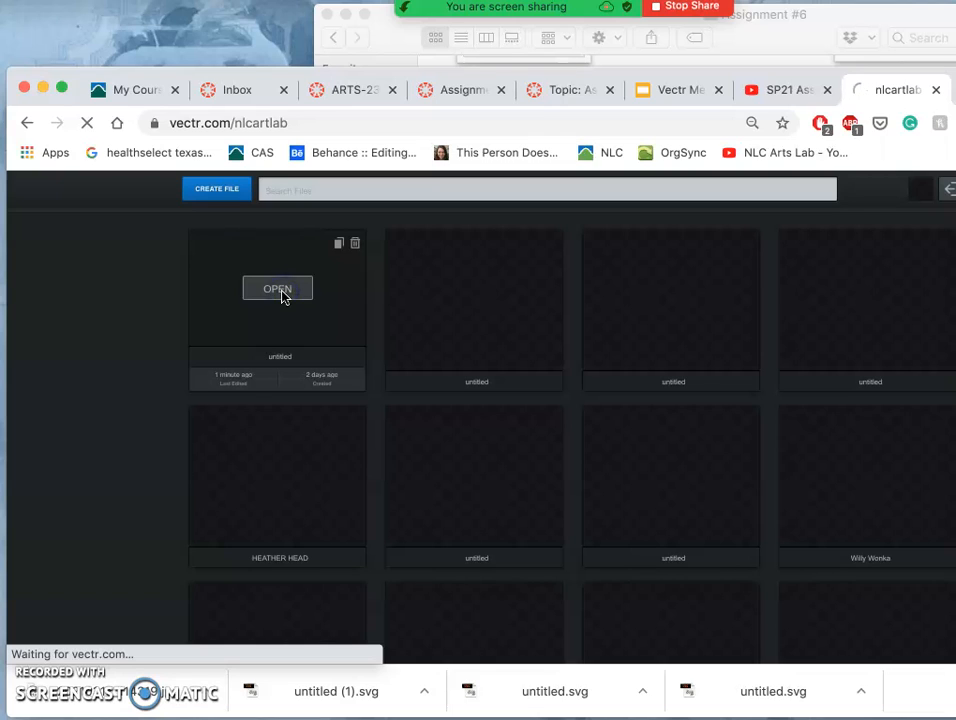
click(277, 288)
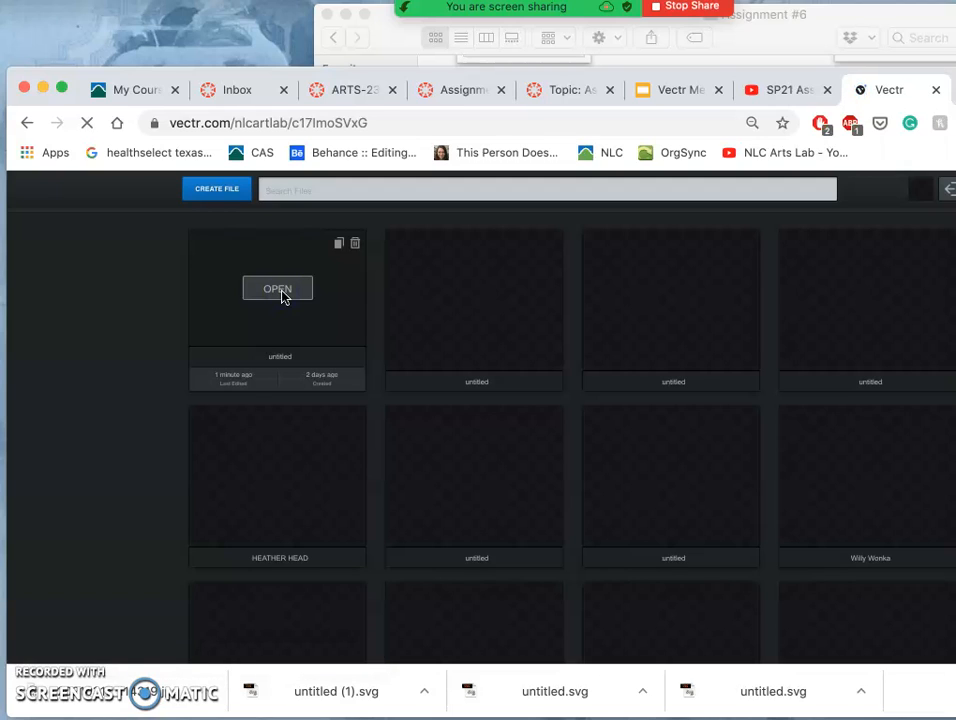
click(277, 288)
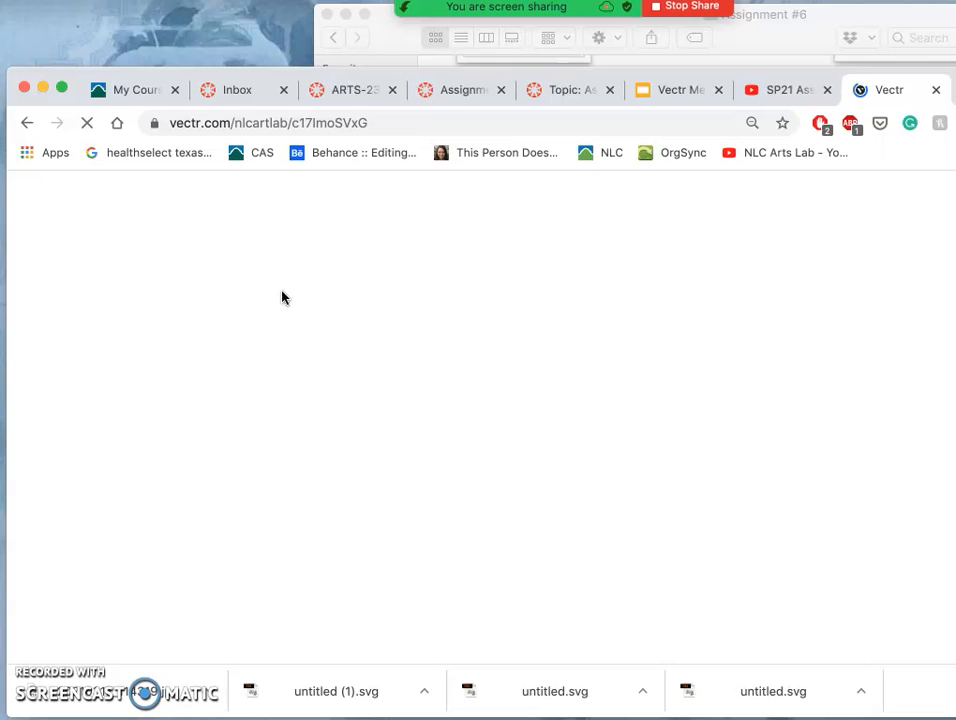
Step: Select the pale BezierRoundRect layer in the opened drawing's Layers panel
click(86, 122)
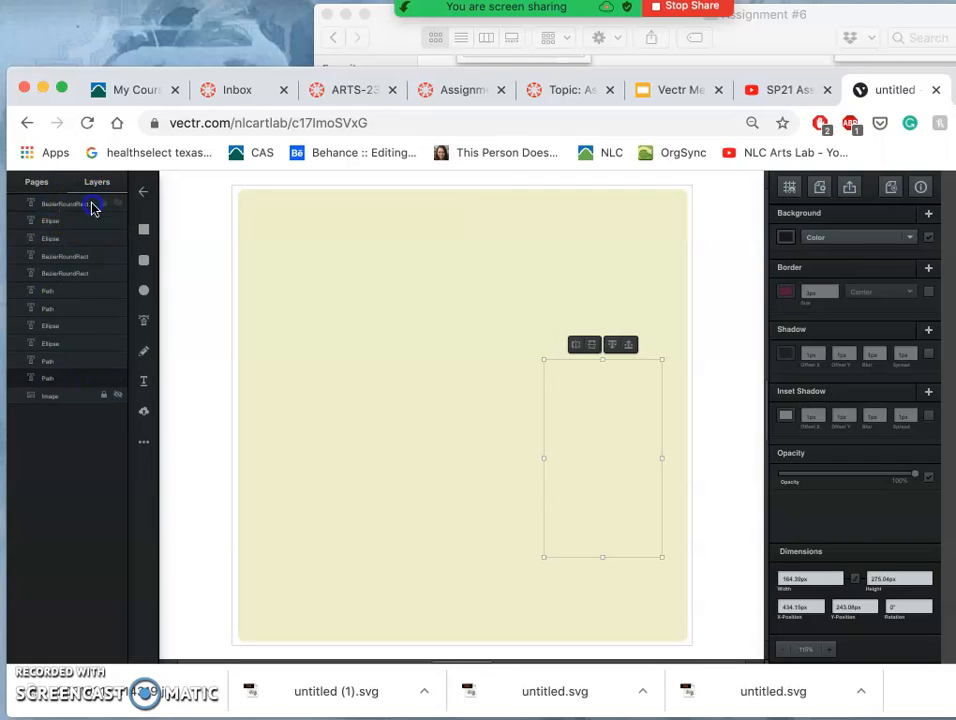
click(62, 203)
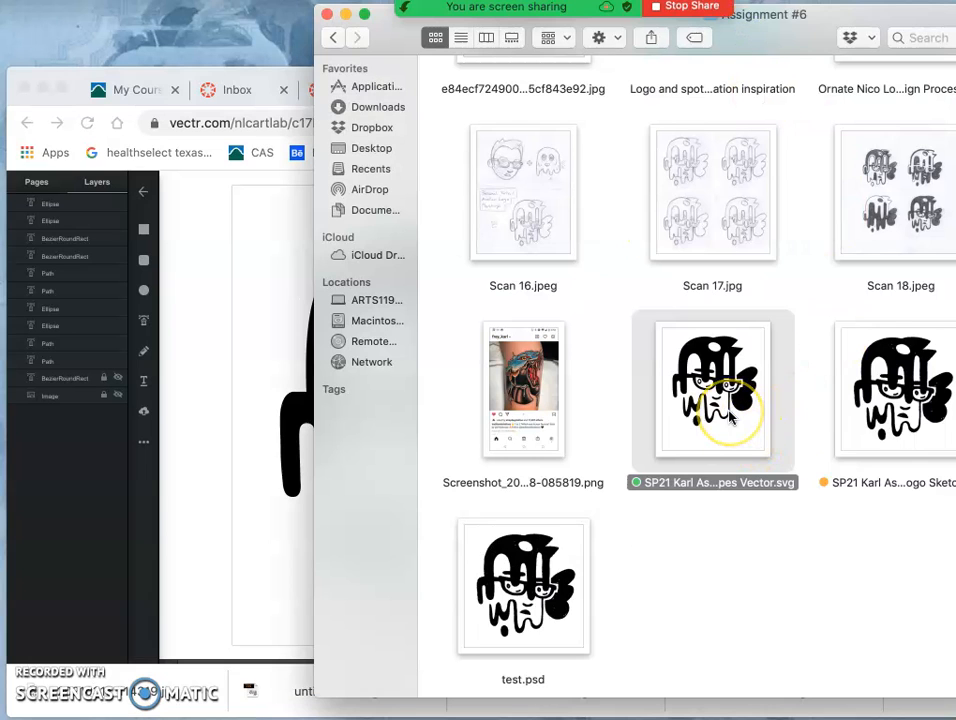
Step: Open Black Shapes Vector.svg from Finder with Safari
right_click(712, 390)
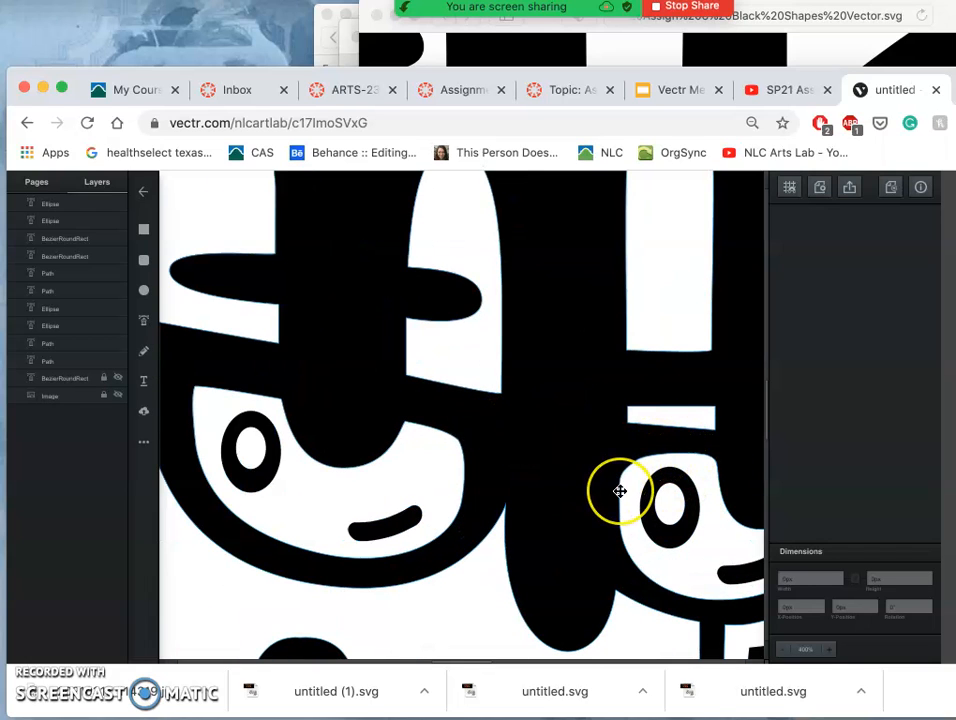
click(620, 490)
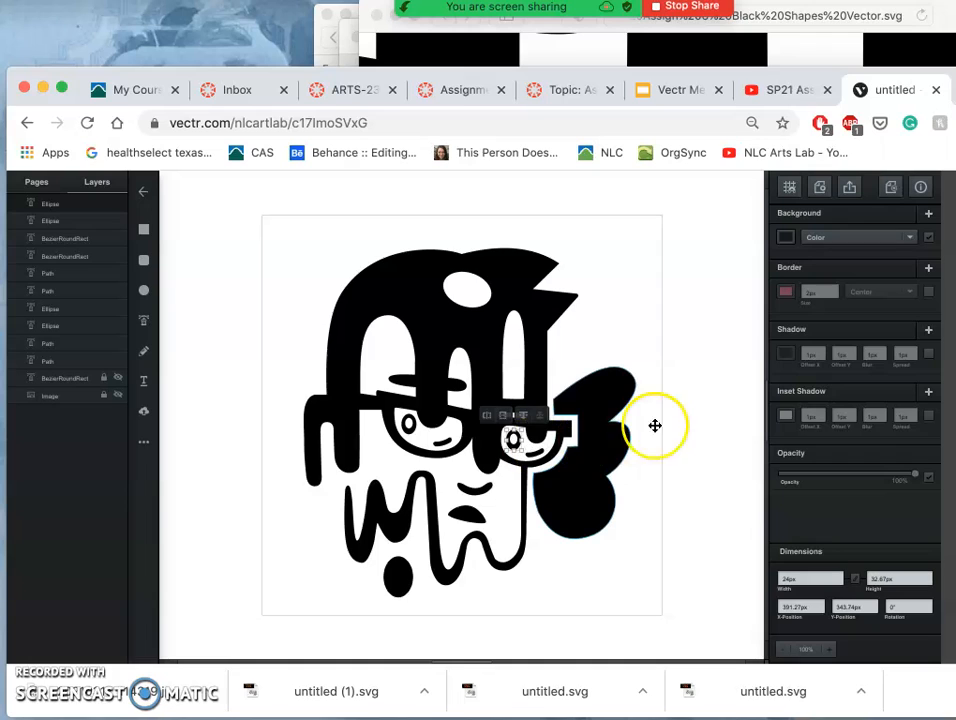
click(678, 428)
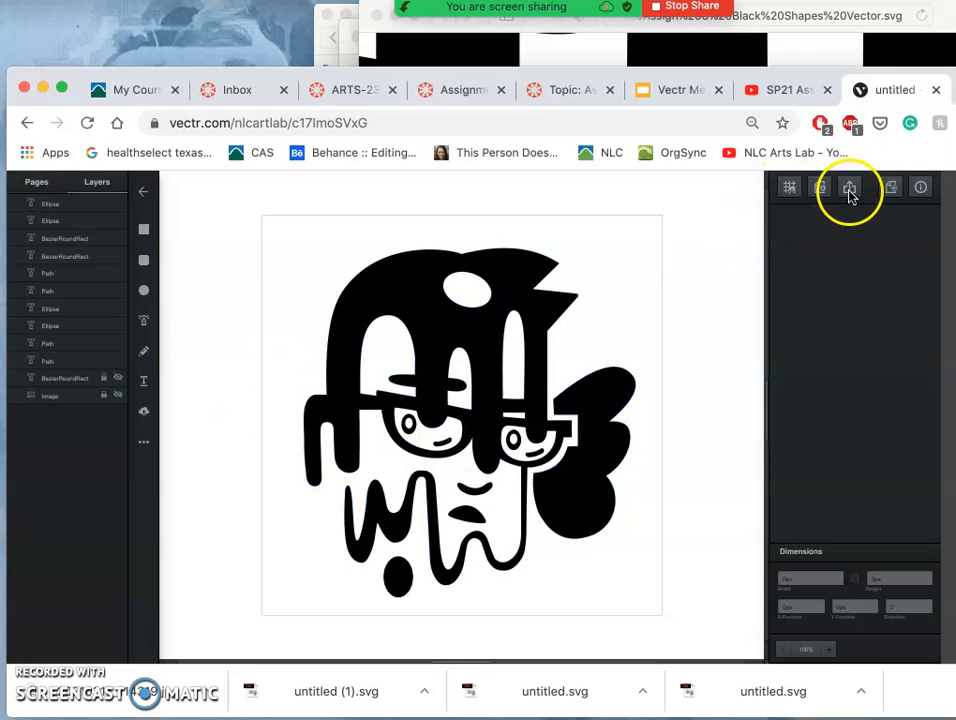
Step: Download the logo from Vectr as an SVG and rename the saved file
click(849, 188)
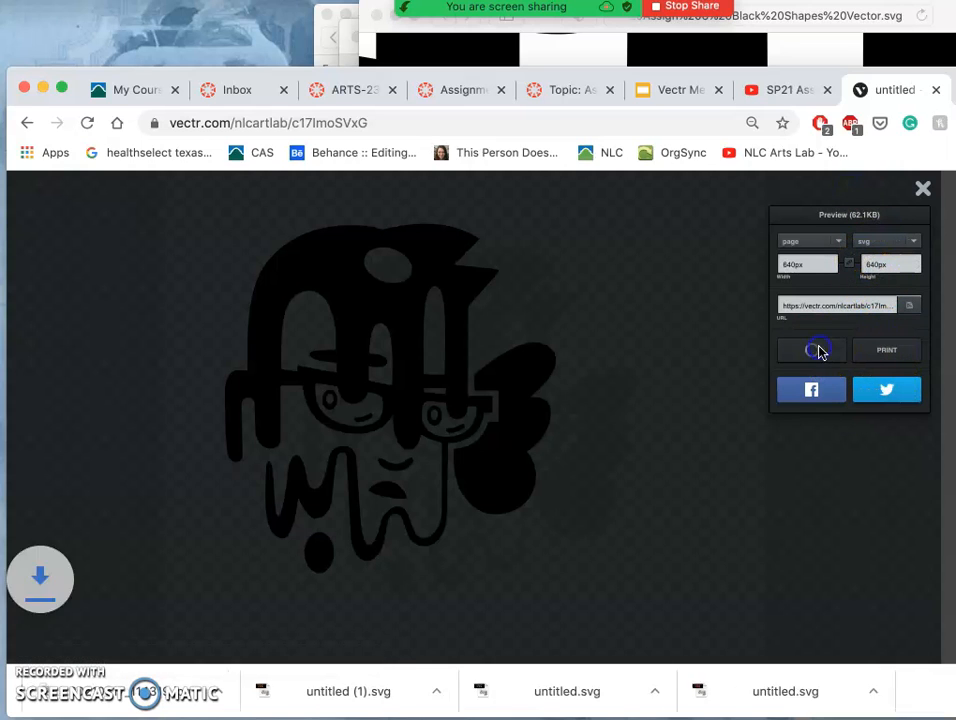
click(811, 349)
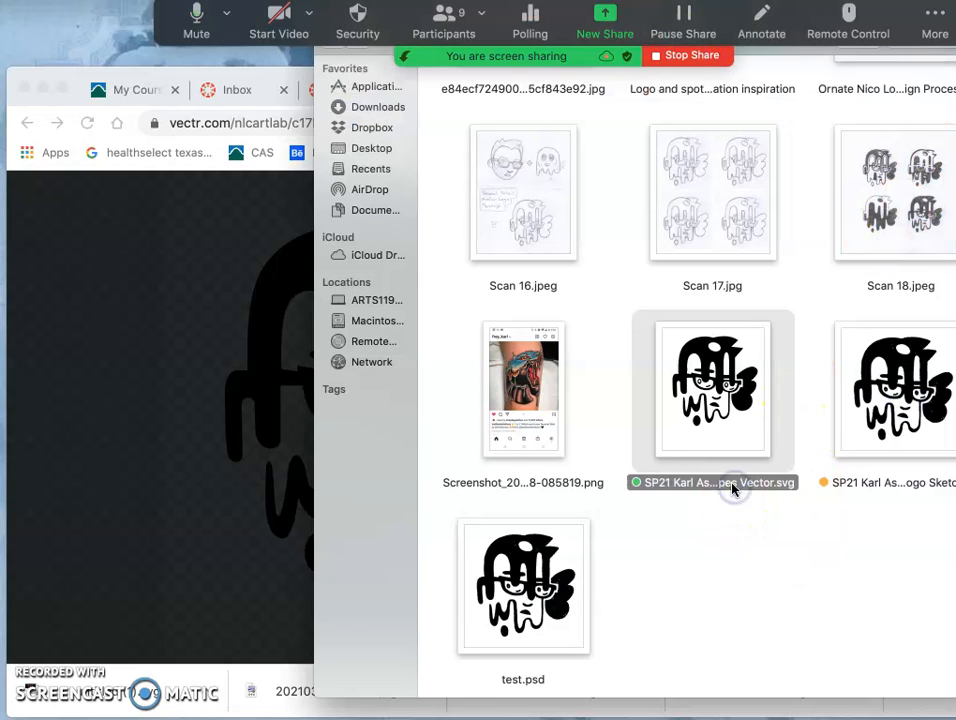
click(712, 482)
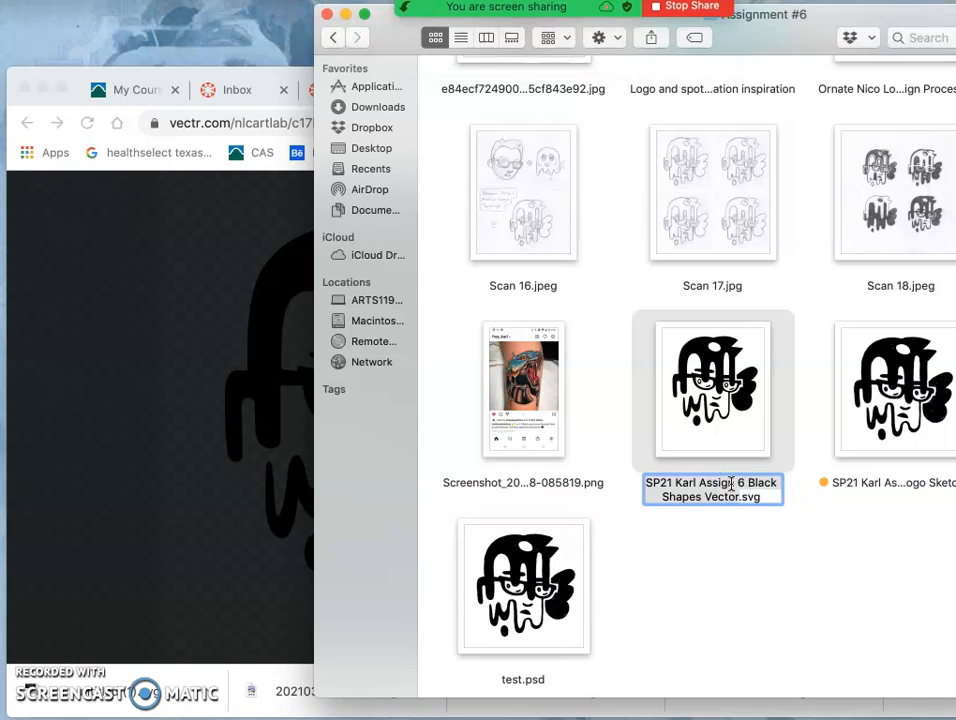
Step: Open the Black Shapes Vector.svg from Downloads in Safari
right_click(712, 388)
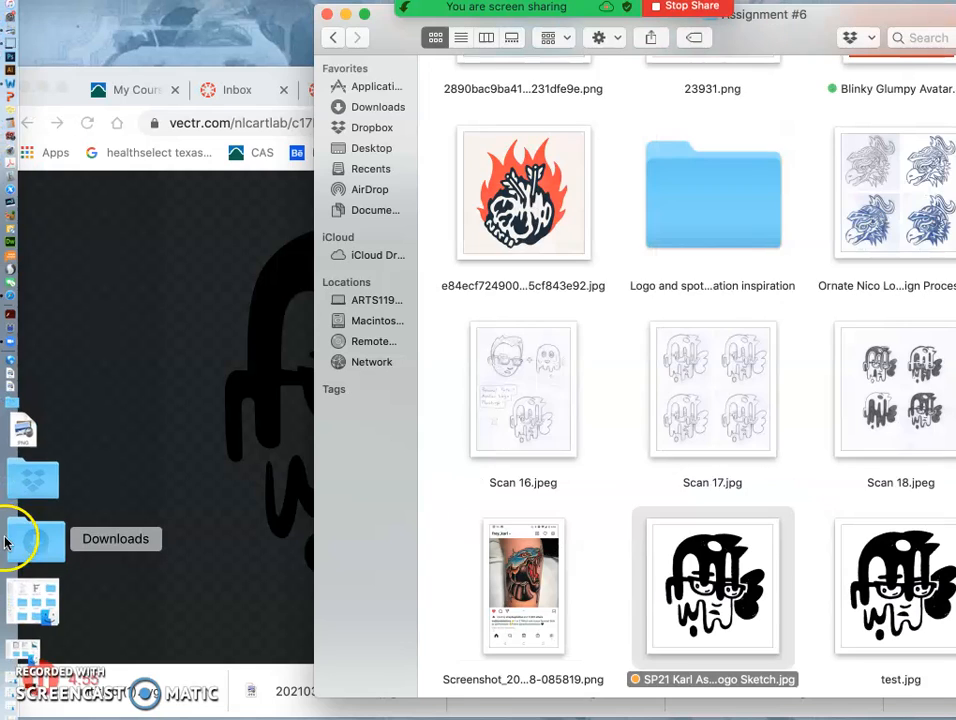
click(35, 539)
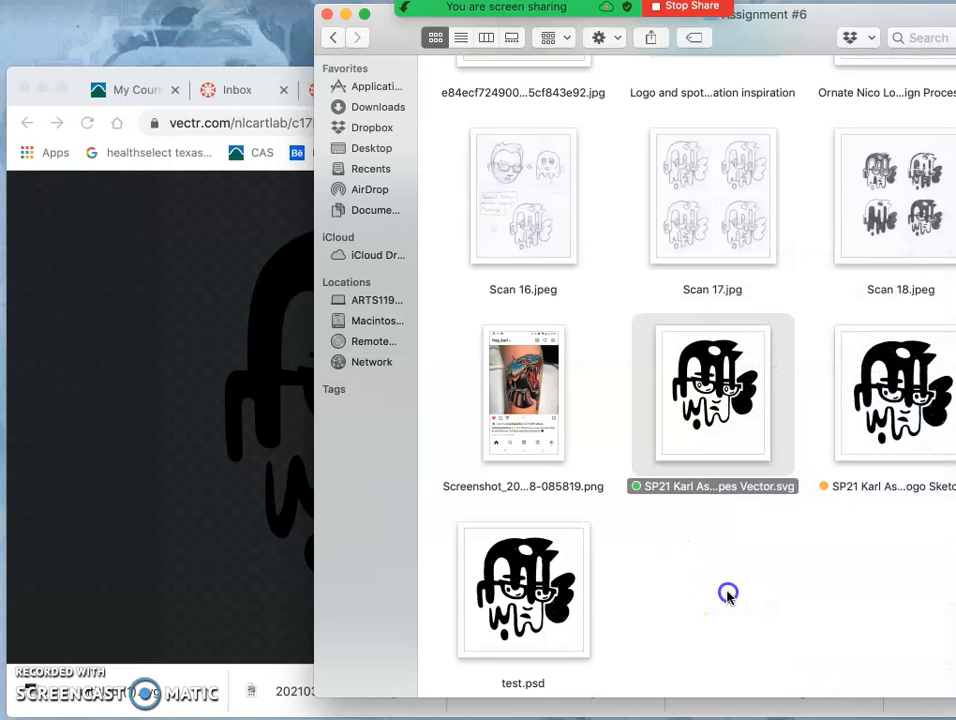
right_click(712, 390)
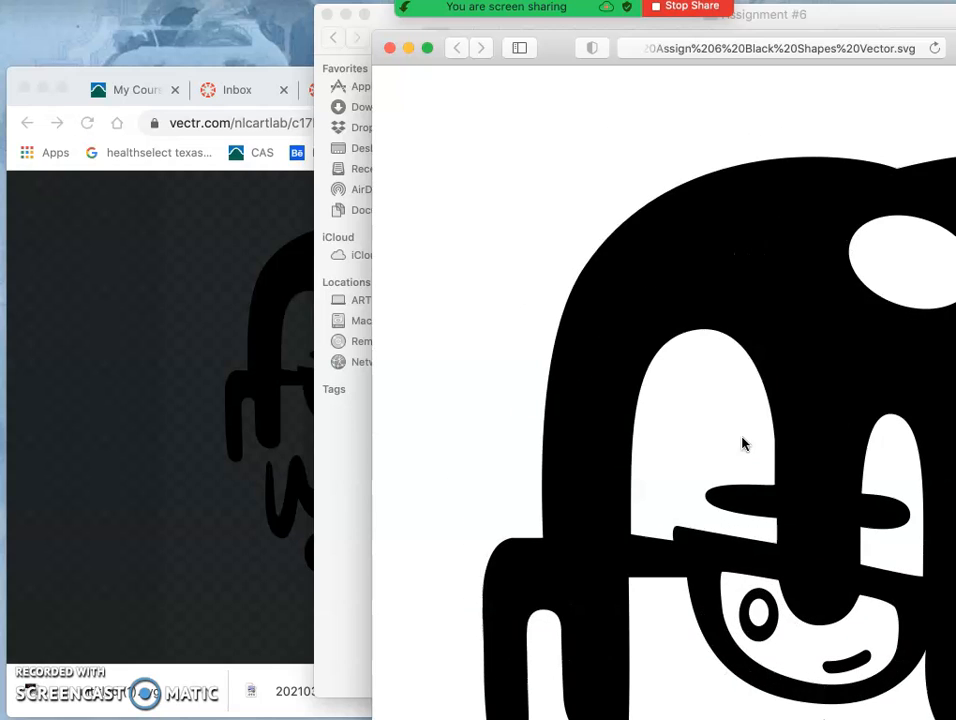
Step: Scroll around the exported SVG in Safari to check the logo's edges
click(717, 402)
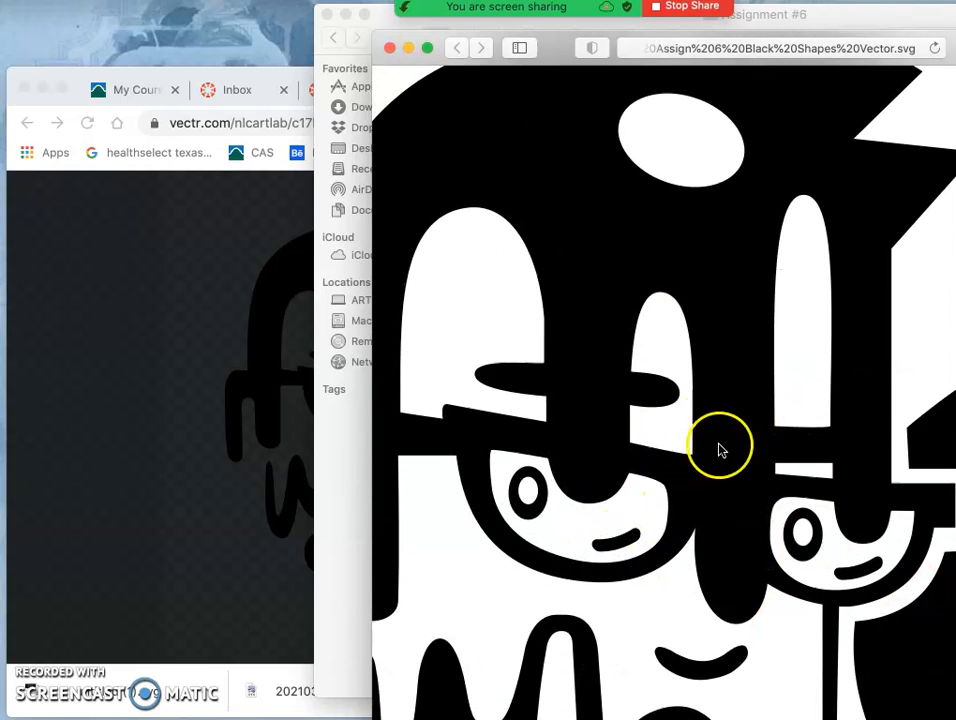
scroll(down, 3)
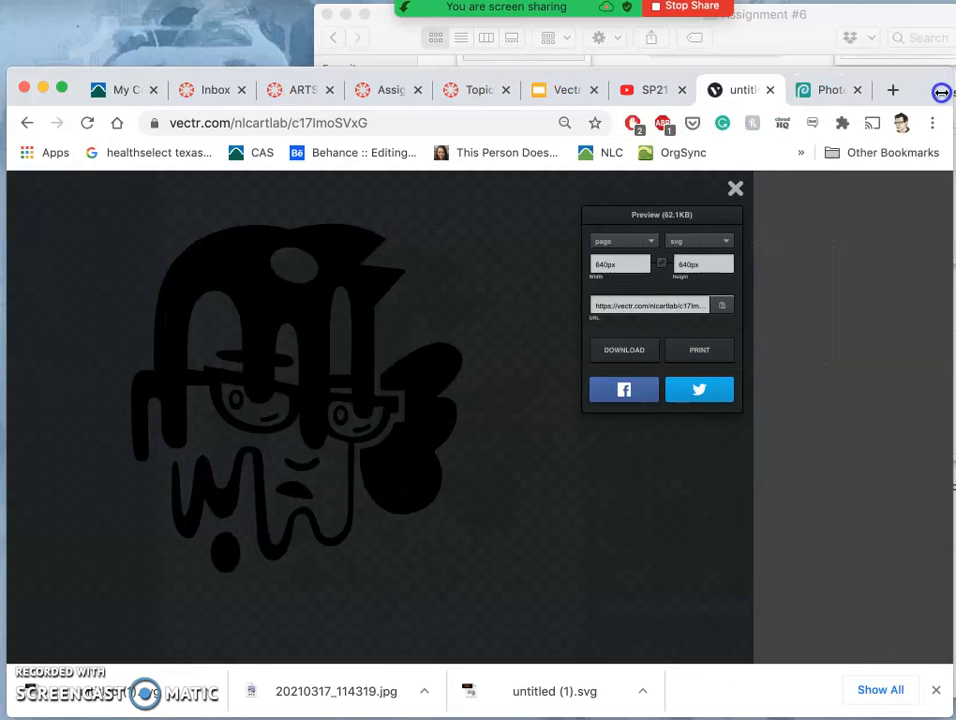
Step: Create Photopea project 'Karl Vector Logo', 8 × 10 in, 300 DPI, white background
click(718, 90)
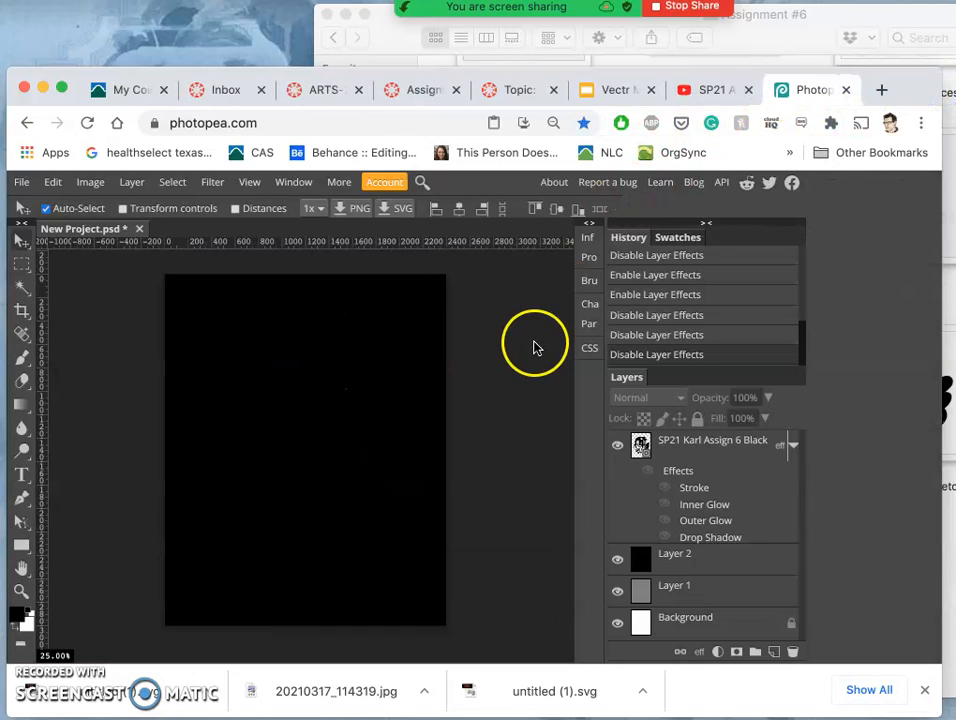
click(205, 122)
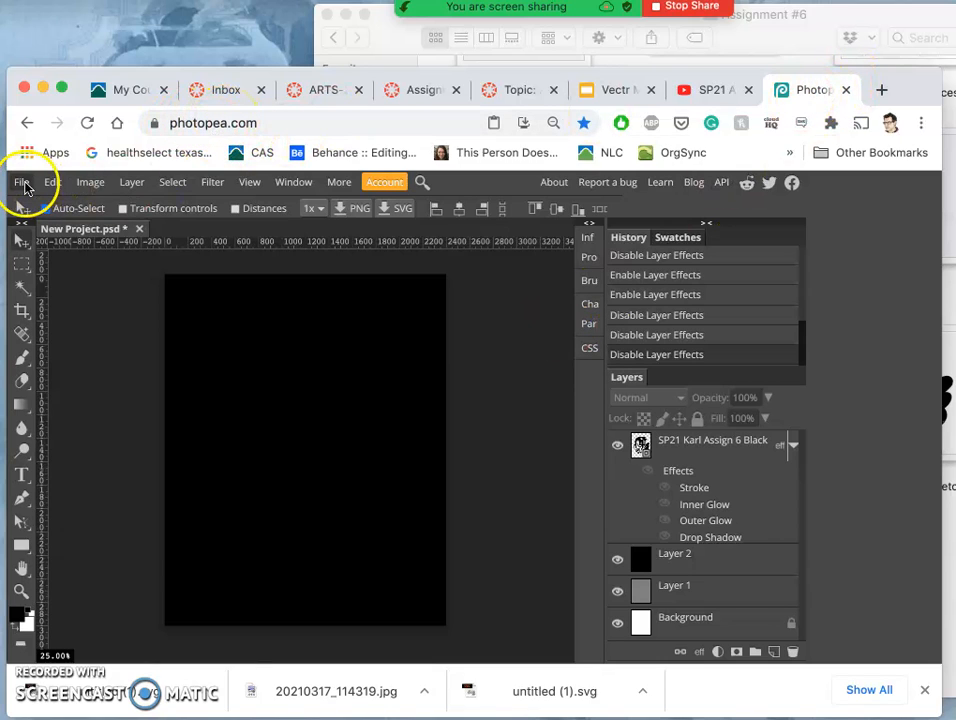
click(21, 182)
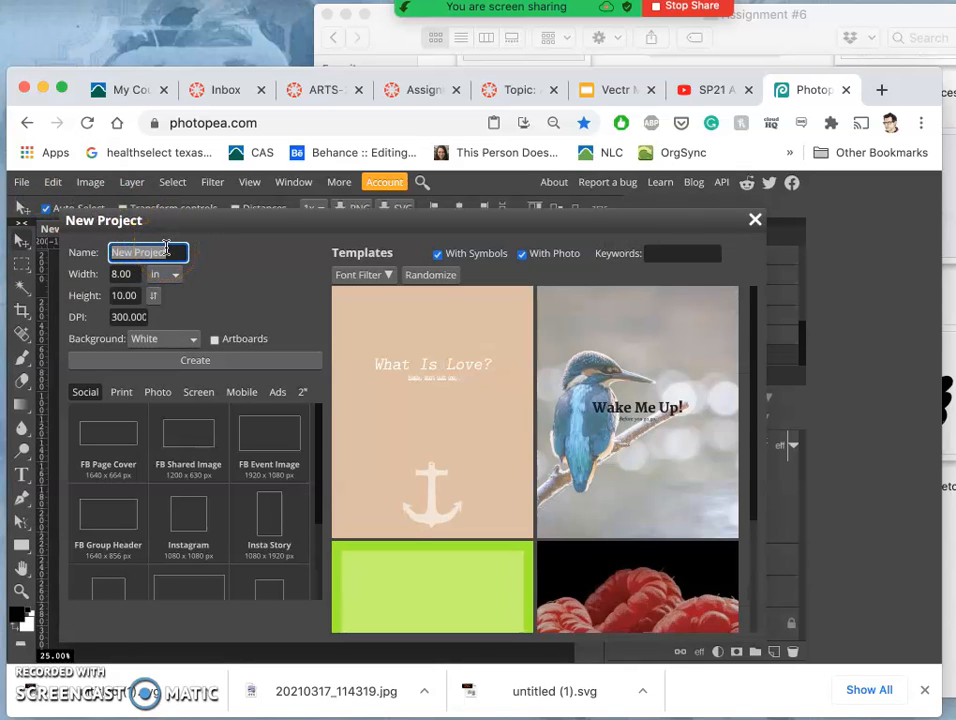
text(SP)
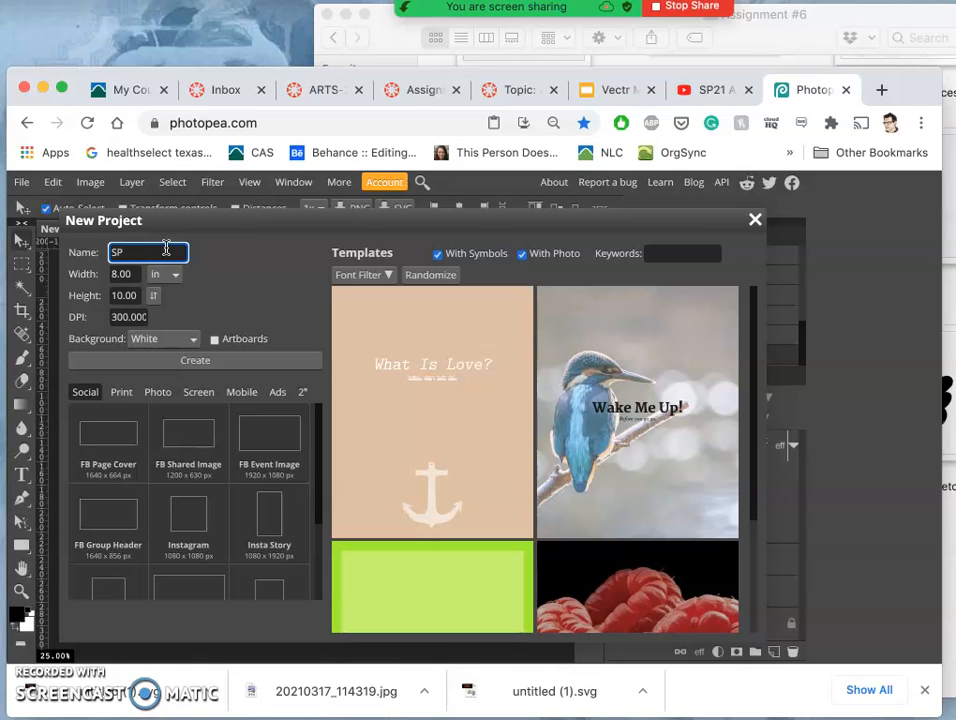
text(n 6 Kali Vector)
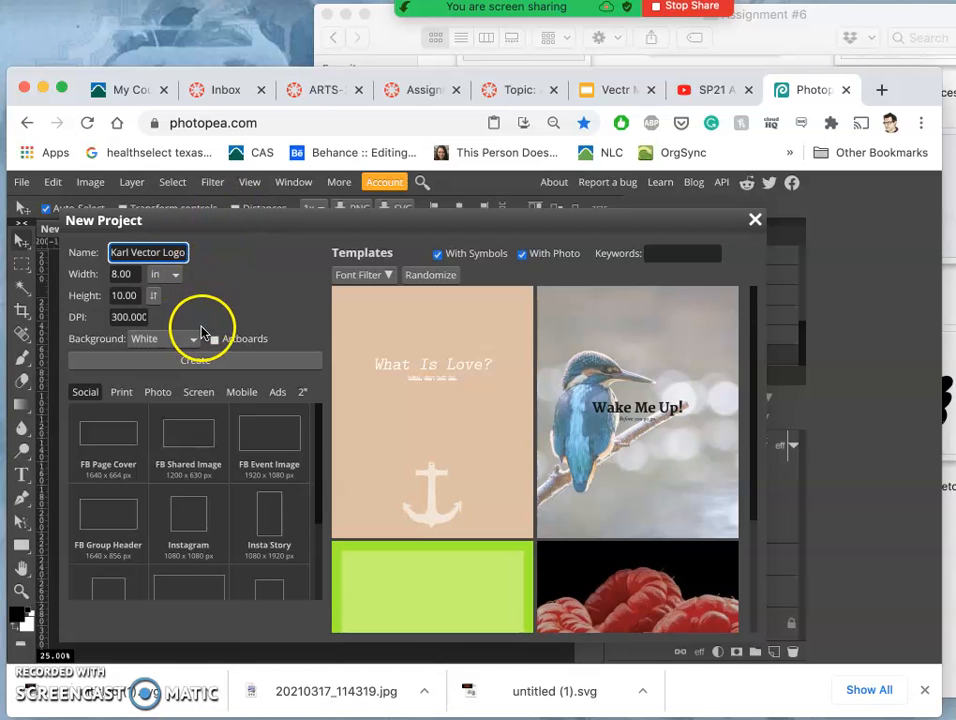
click(124, 295)
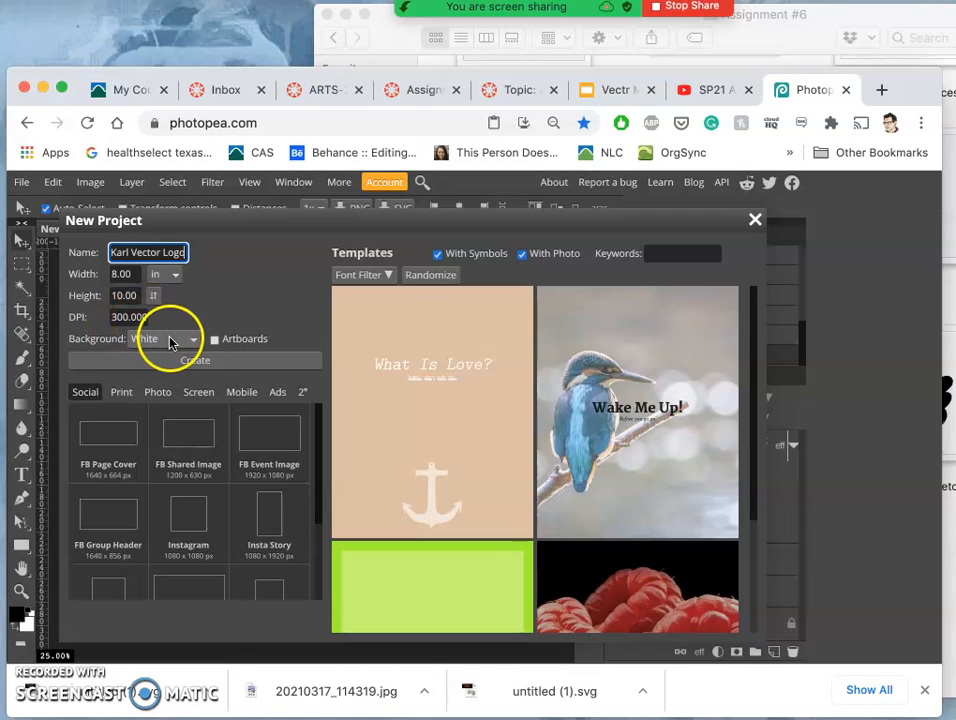
click(195, 360)
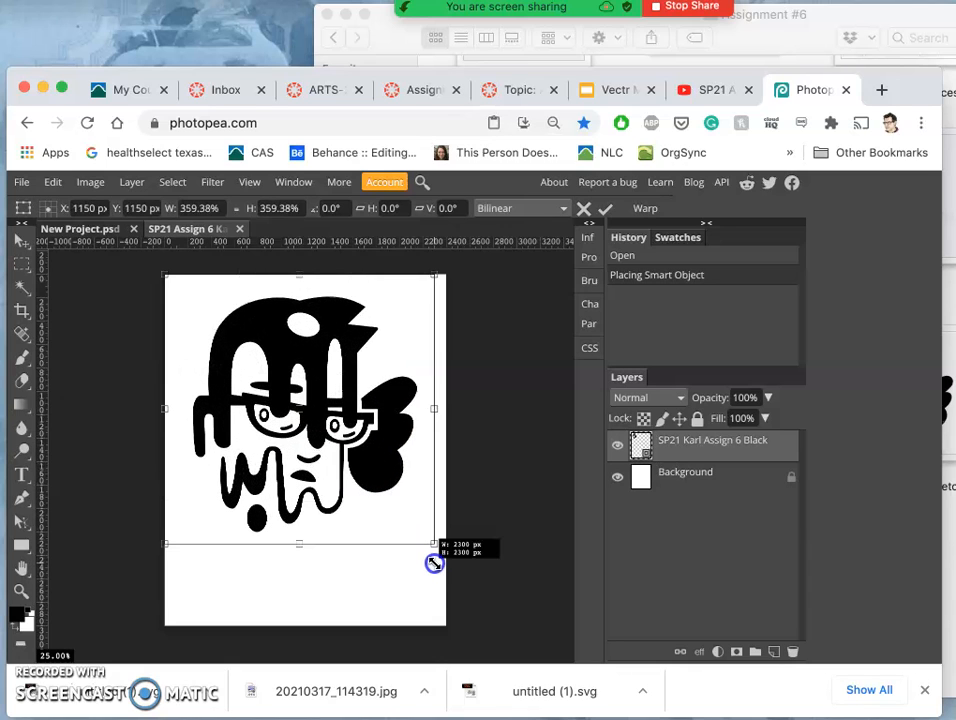
Step: Drag the placed logo's corner handles to enlarge it proportionally across the page
drag(433, 563, 440, 573)
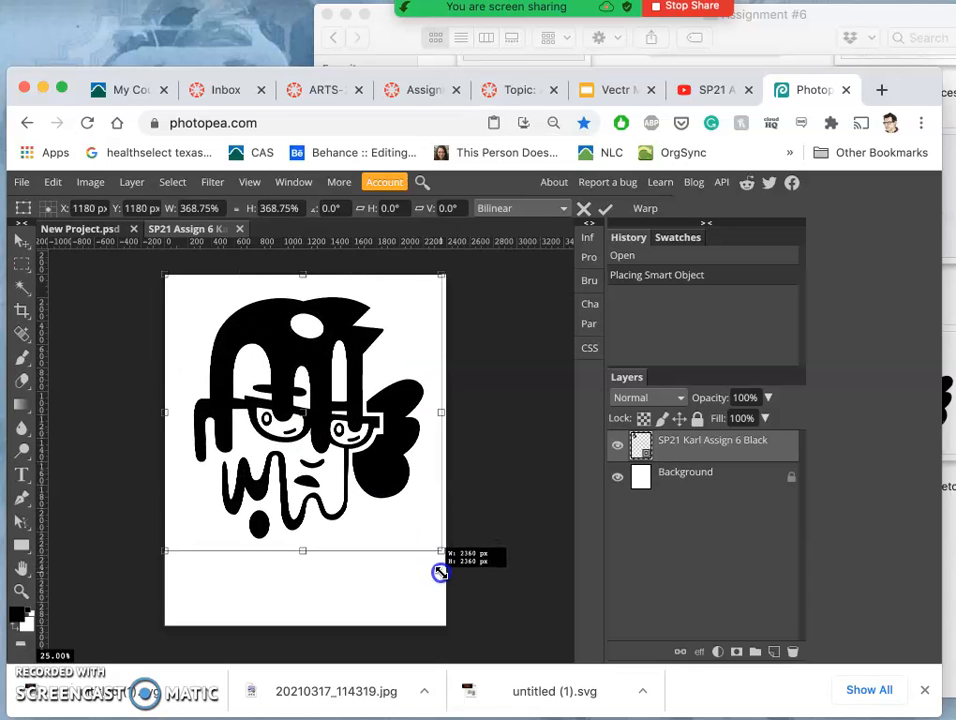
drag(441, 551, 443, 574)
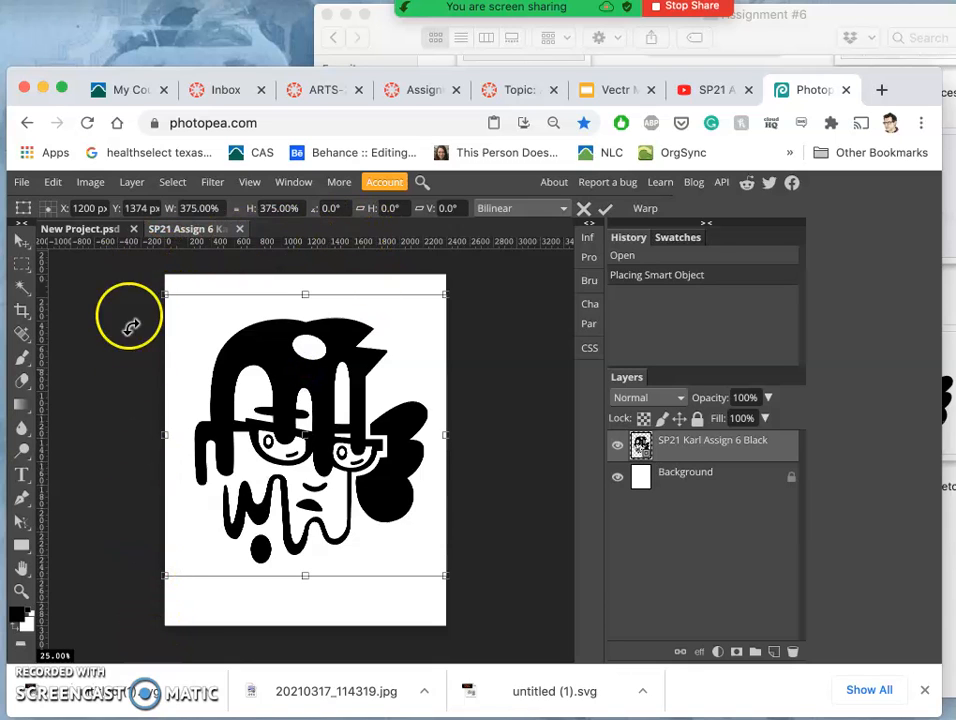
mouse_move(445, 302)
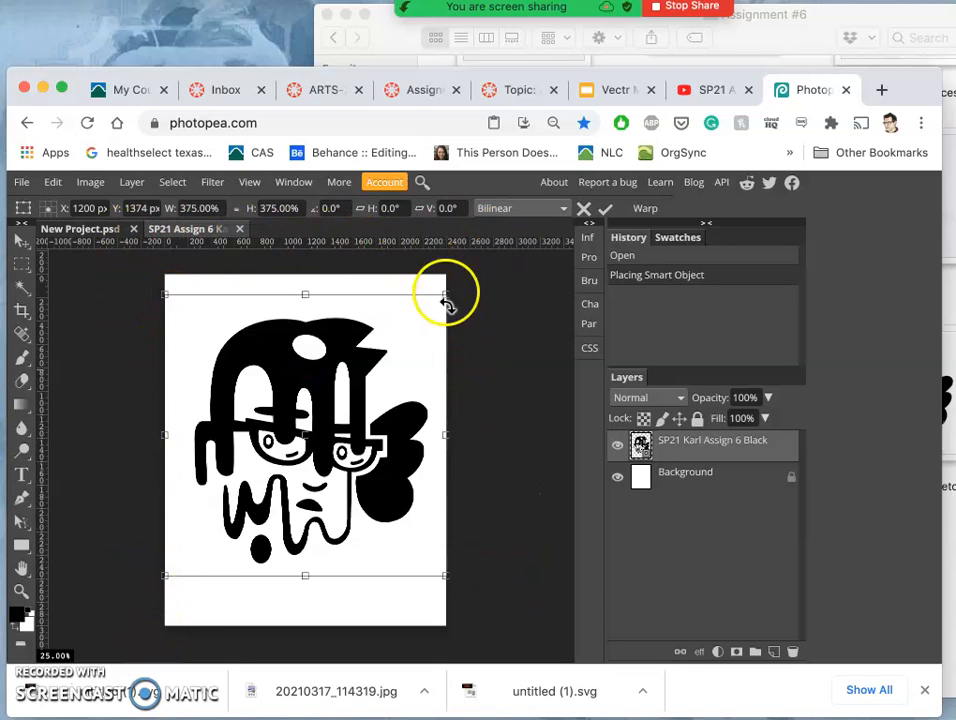
mouse_move(390, 325)
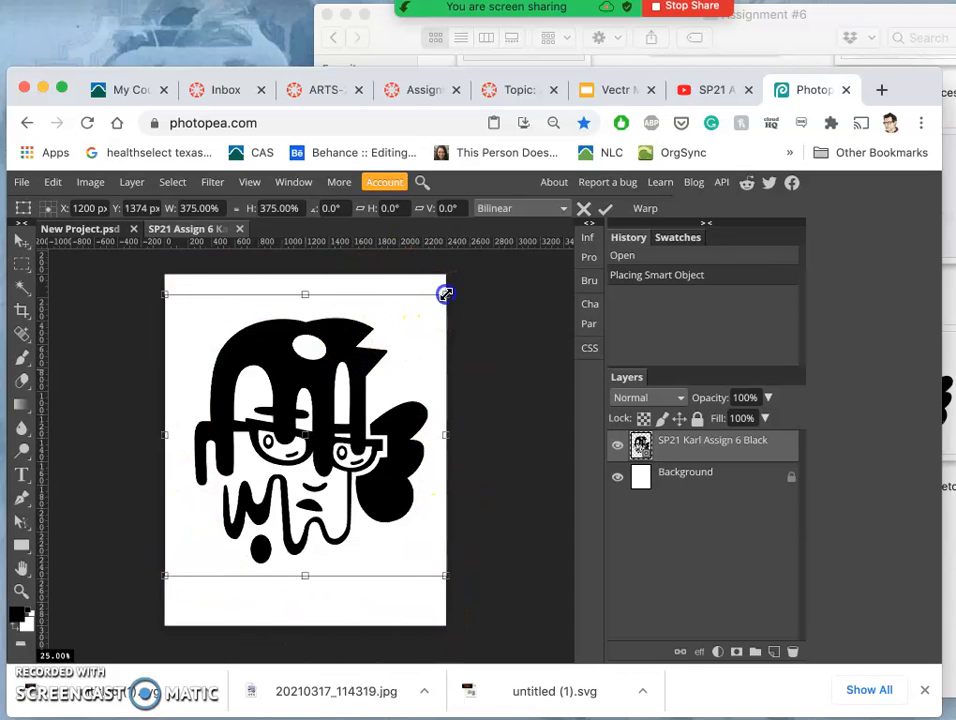
drag(445, 293, 451, 280)
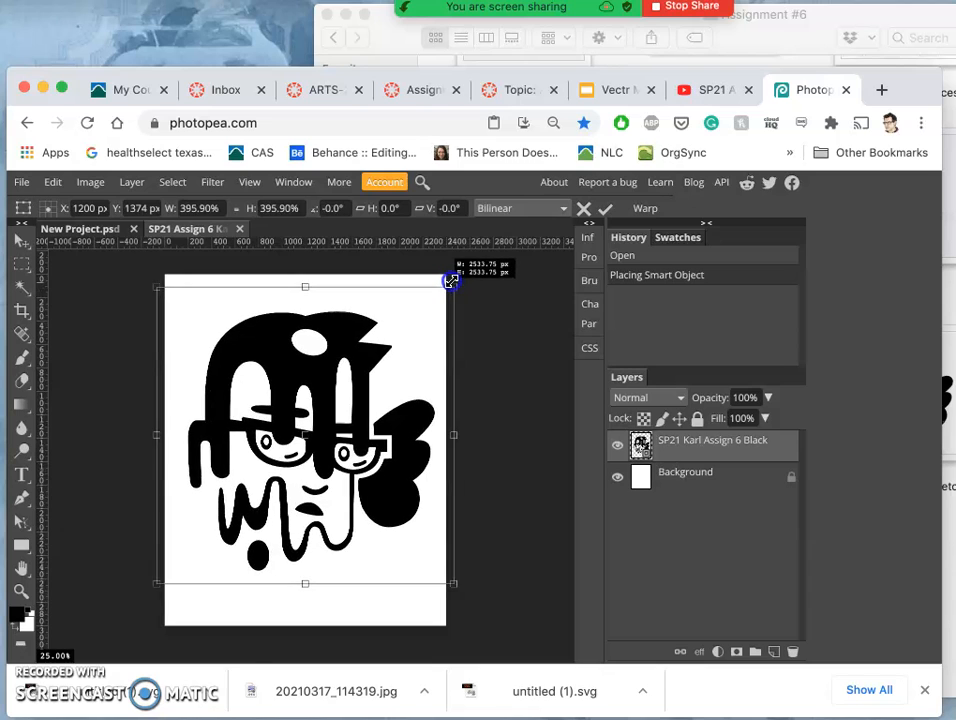
drag(451, 281, 447, 290)
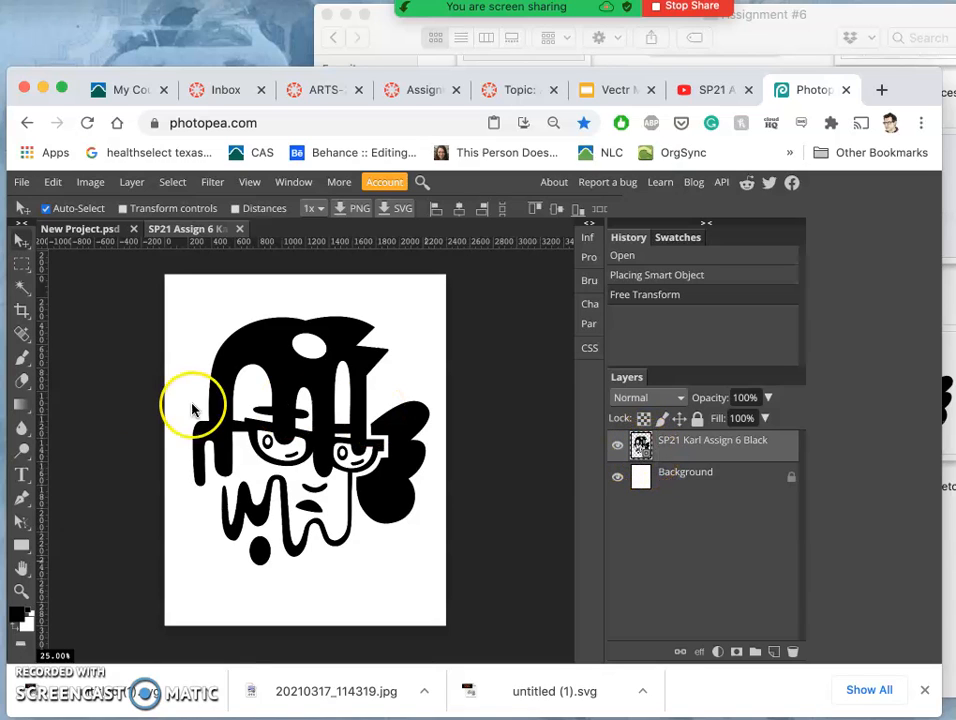
Step: Commit the transform, pick the Eraser, and rasterize the logo smart object
click(287, 372)
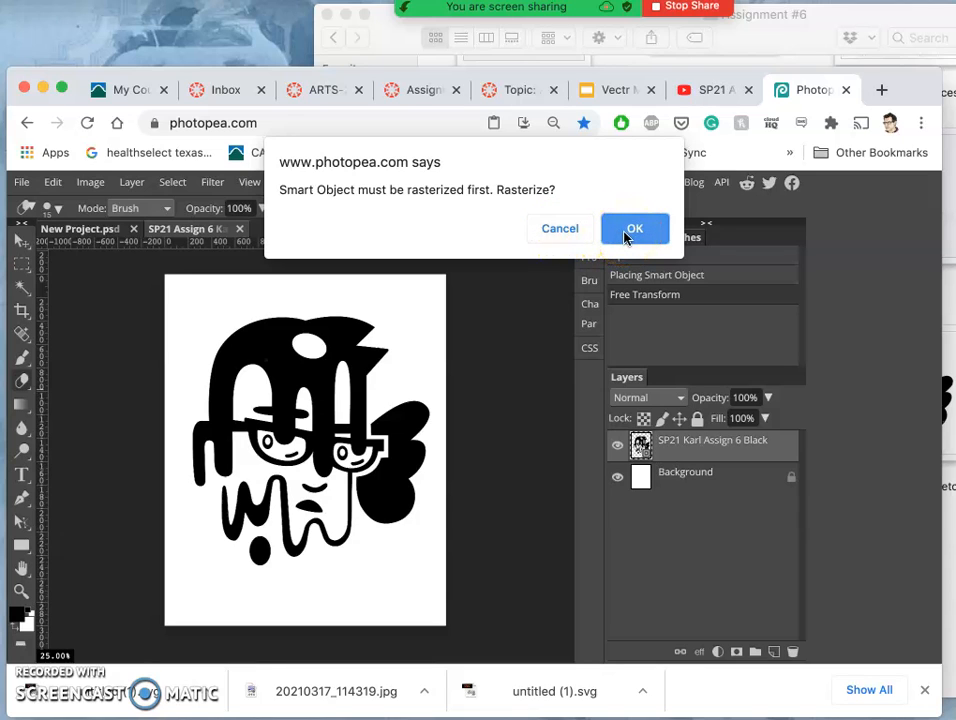
click(634, 228)
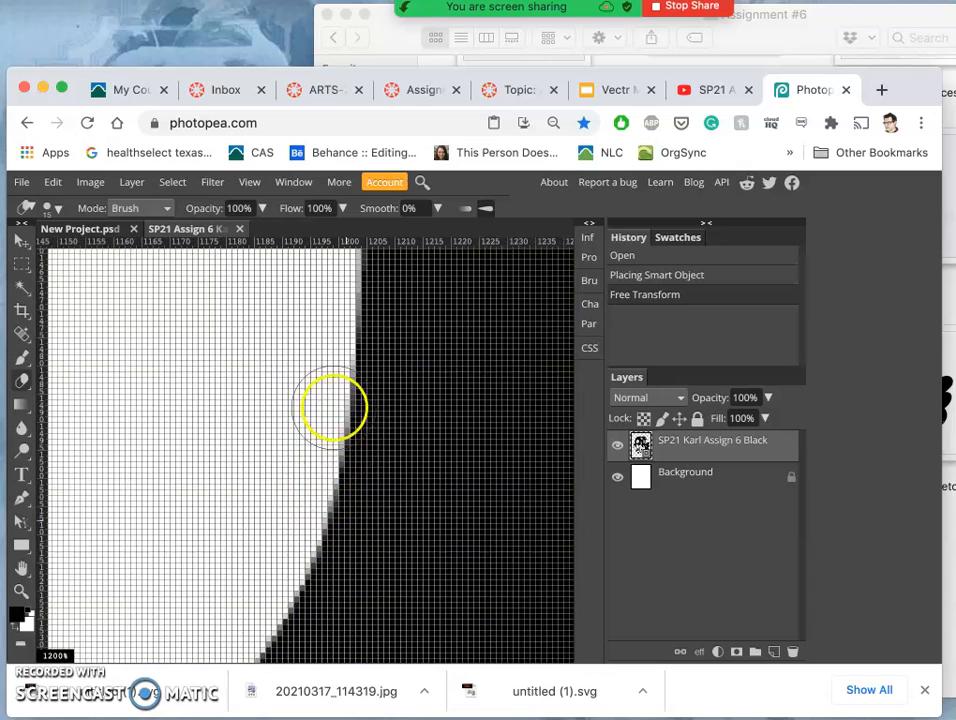
mouse_move(350, 510)
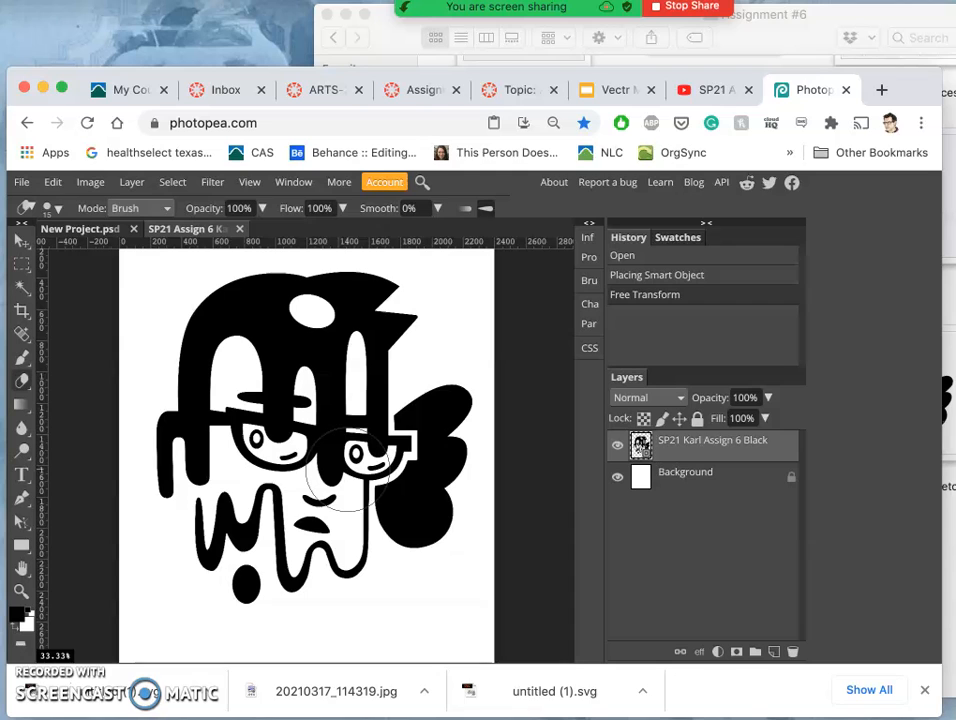
Step: Set Image Size to 30 × 37.5 inches at 300 DPI
click(90, 182)
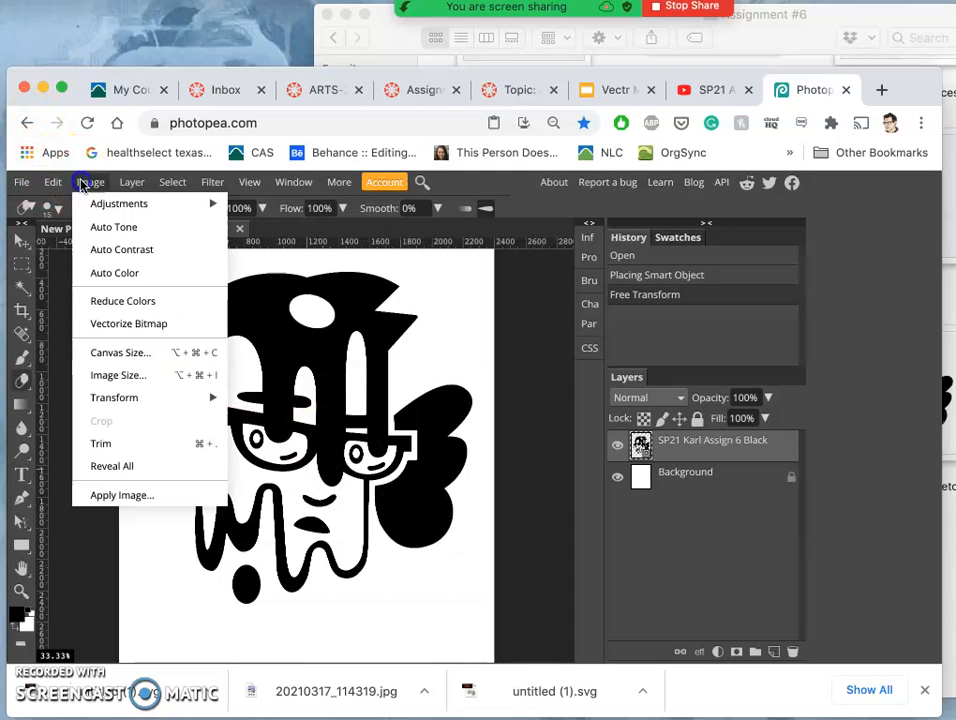
click(118, 374)
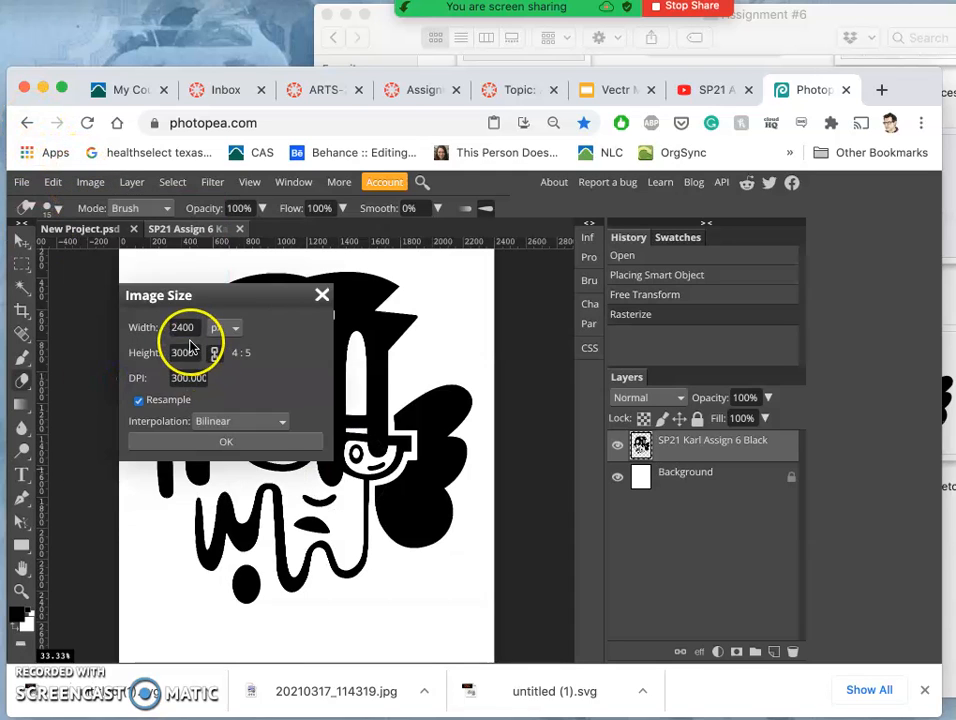
click(233, 327)
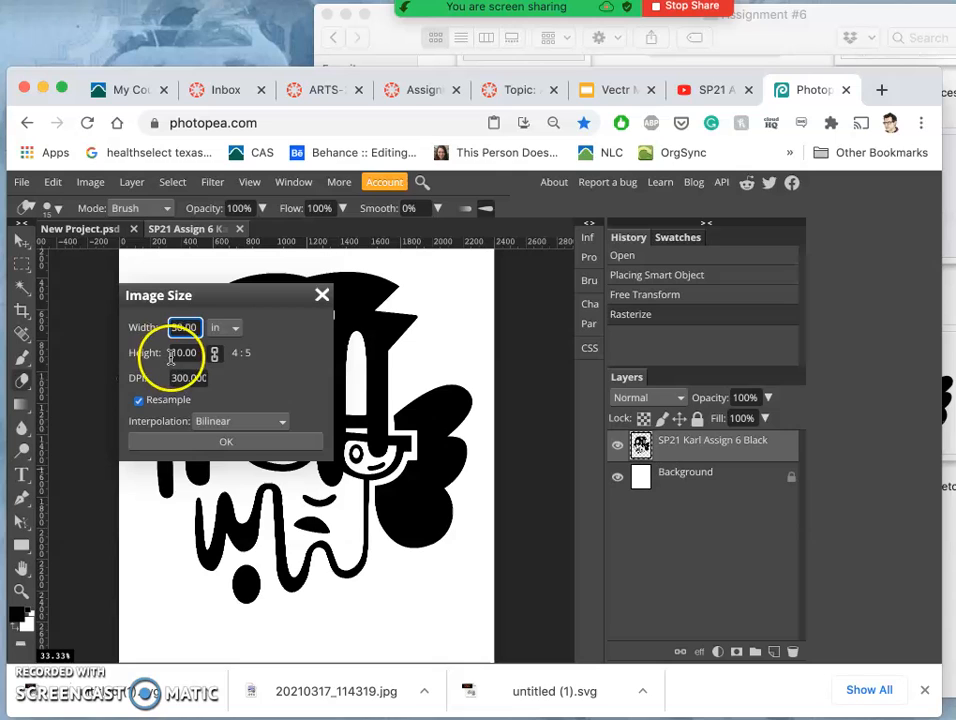
click(184, 352)
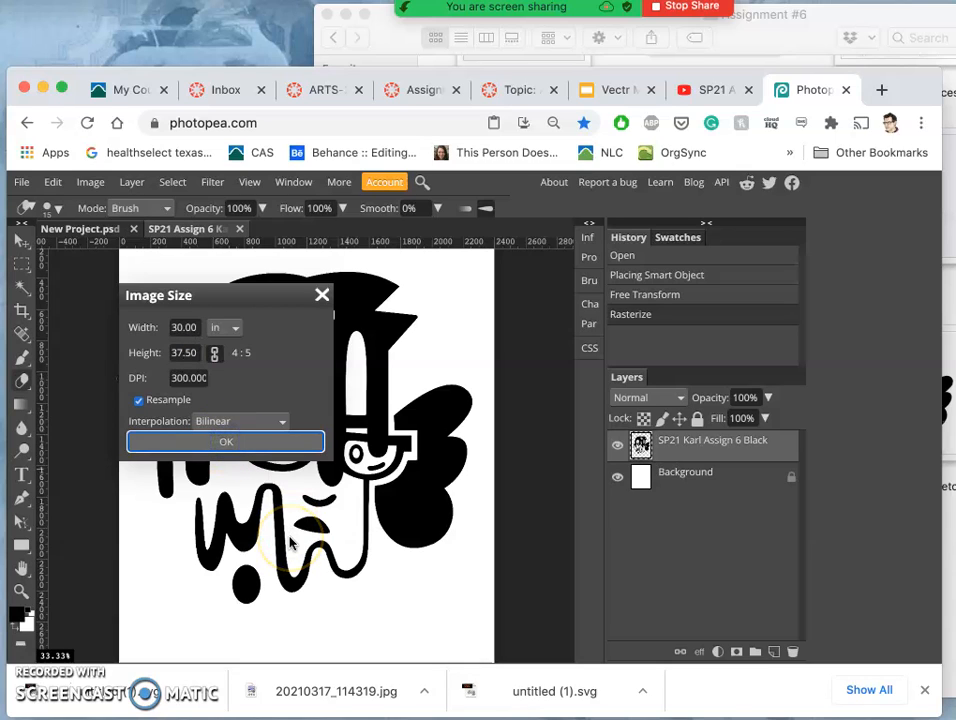
mouse_move(593, 479)
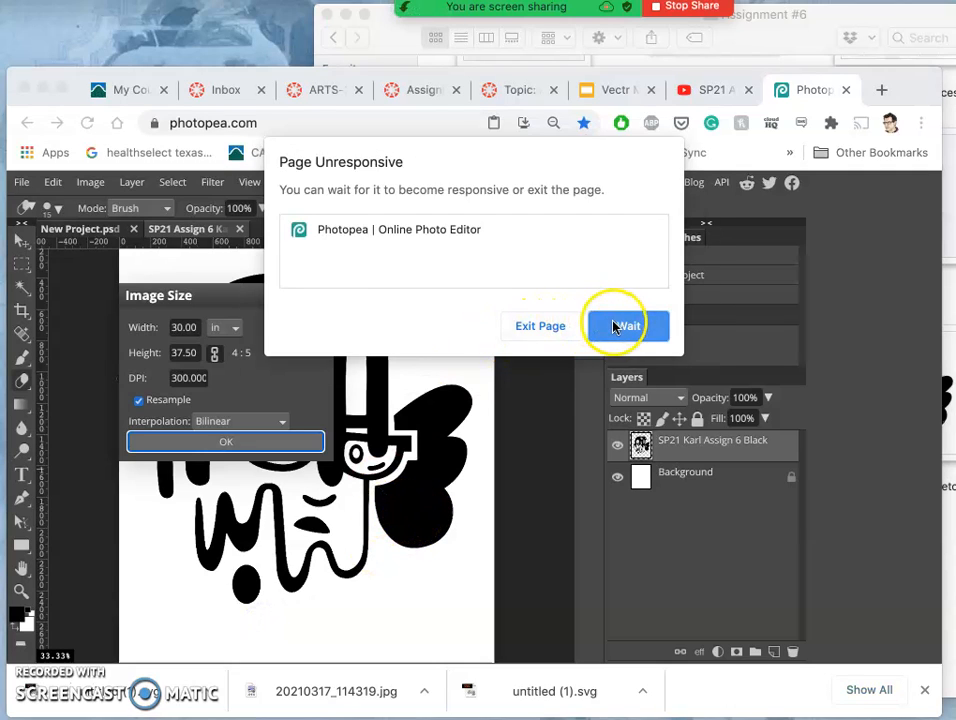
click(625, 326)
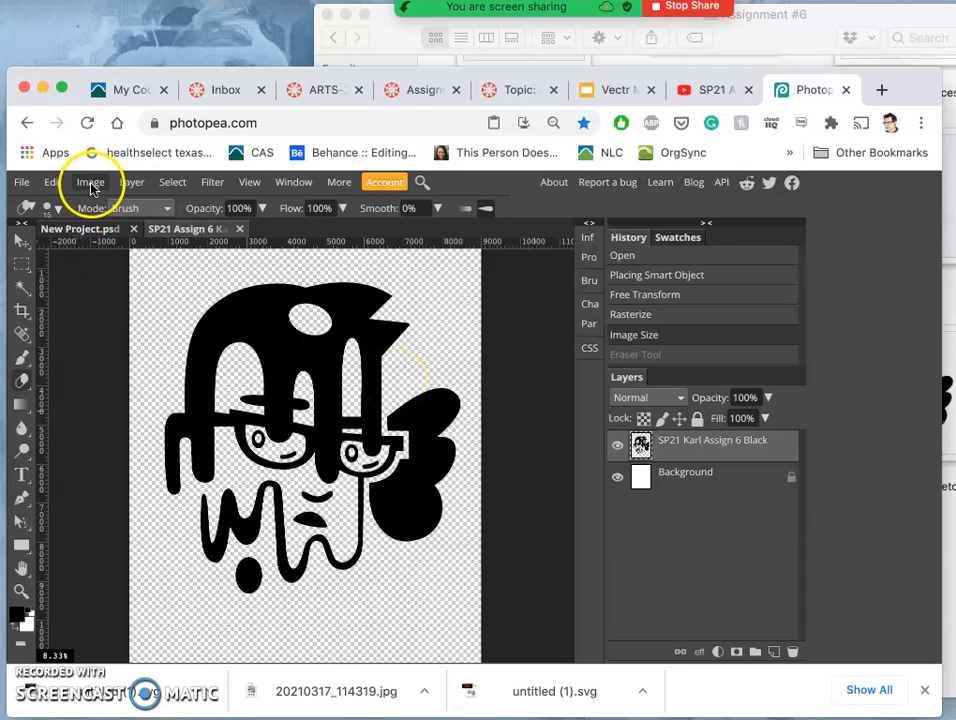
Step: Reapply the 30 × 37.5 inch, 300 DPI image size from the Image menu
click(90, 182)
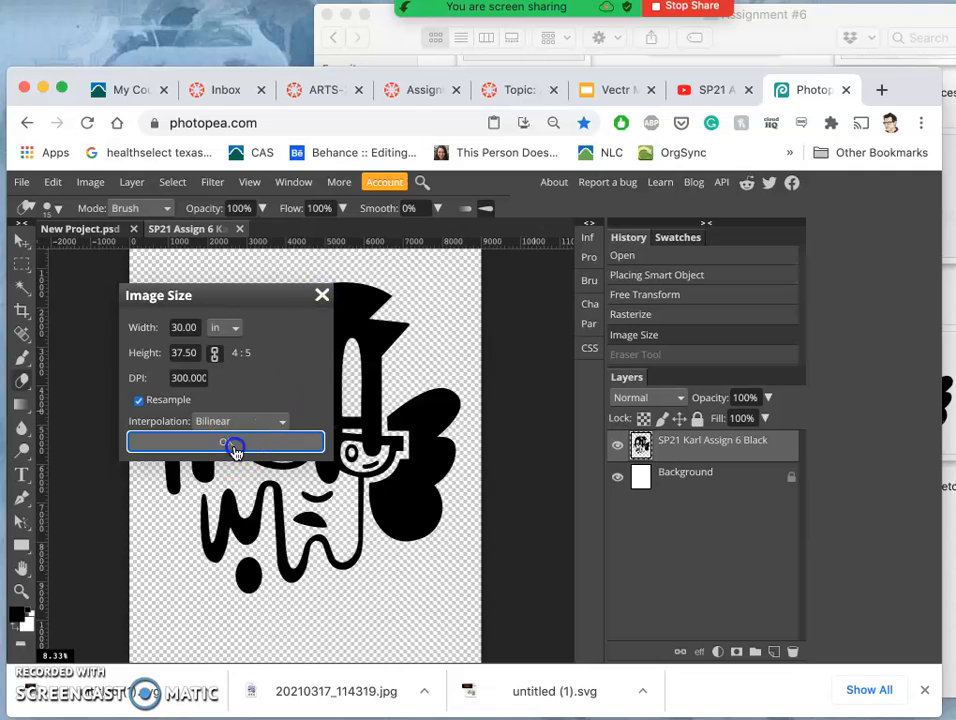
click(235, 443)
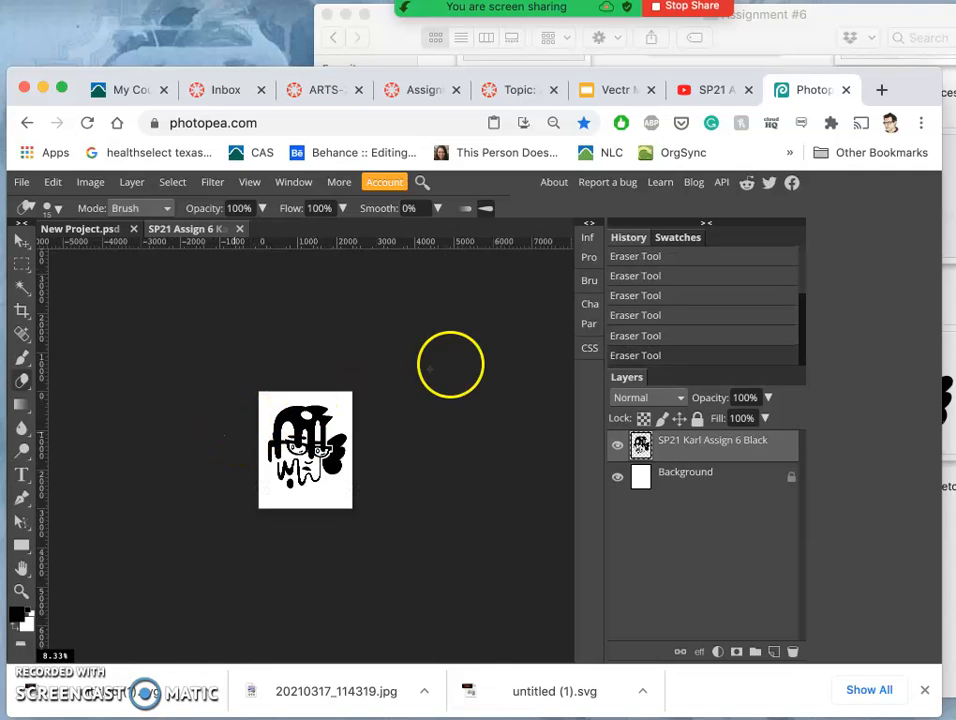
mouse_move(603, 335)
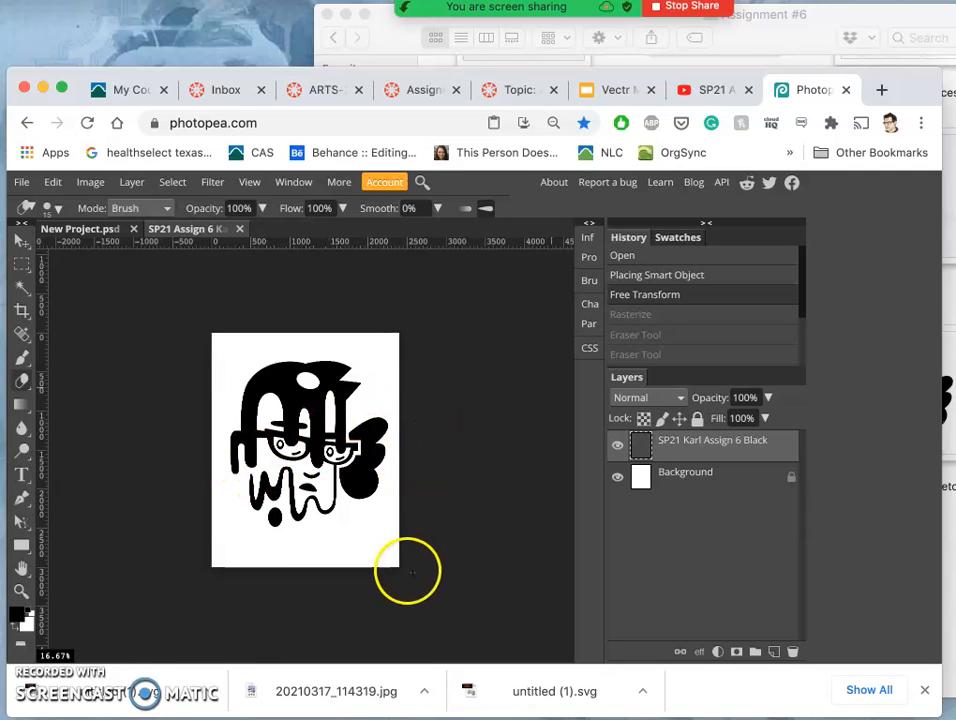
mouse_move(720, 510)
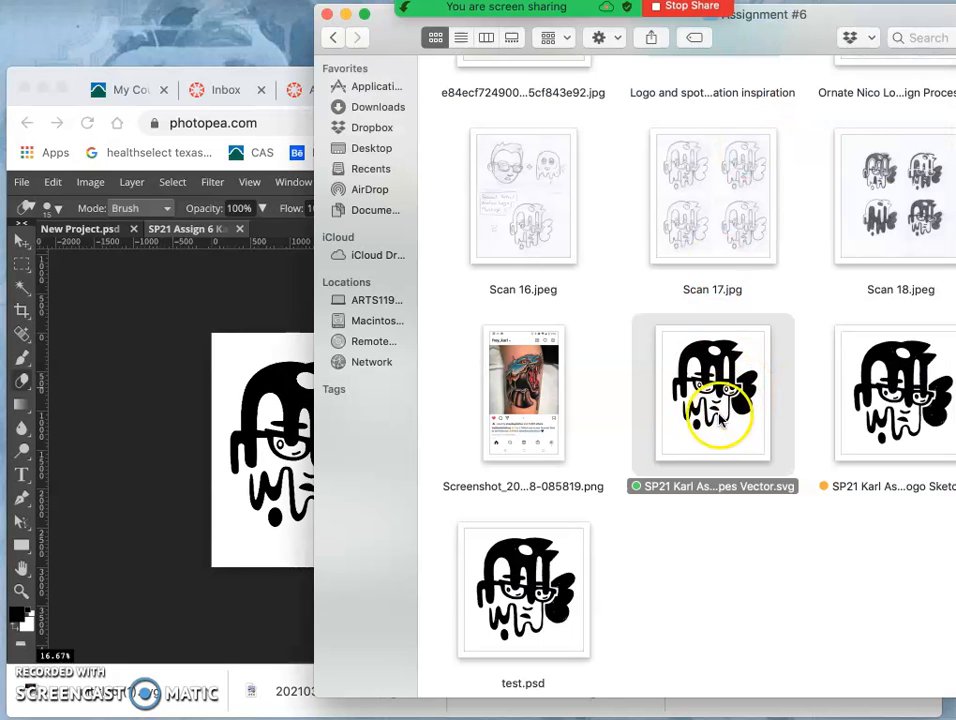
mouse_move(225, 450)
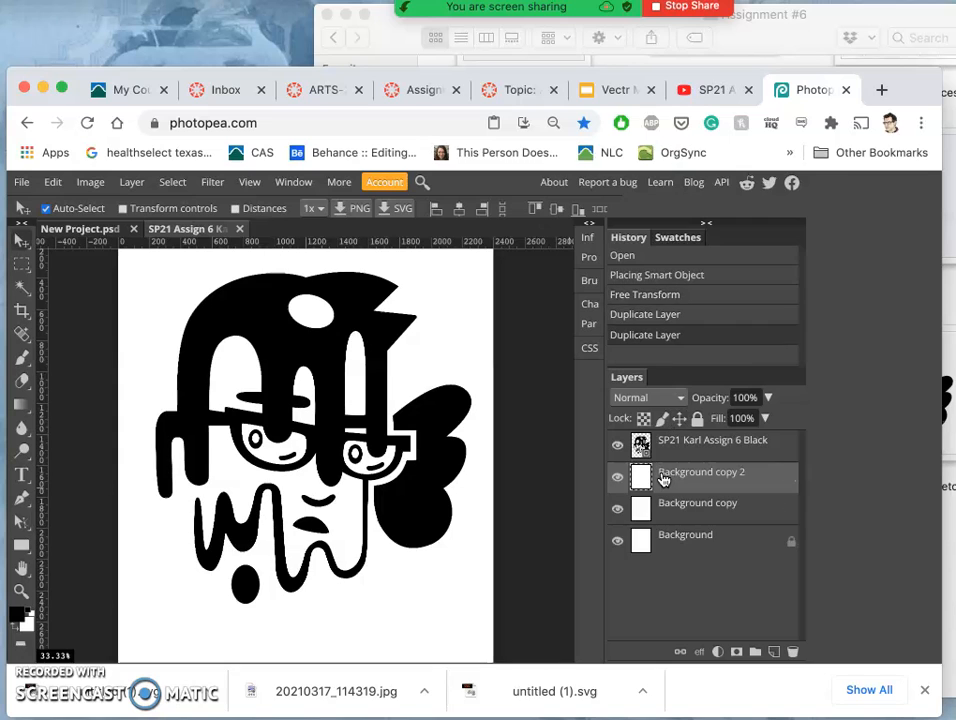
Step: Fill the Background copy 2 layer with solid black
click(701, 471)
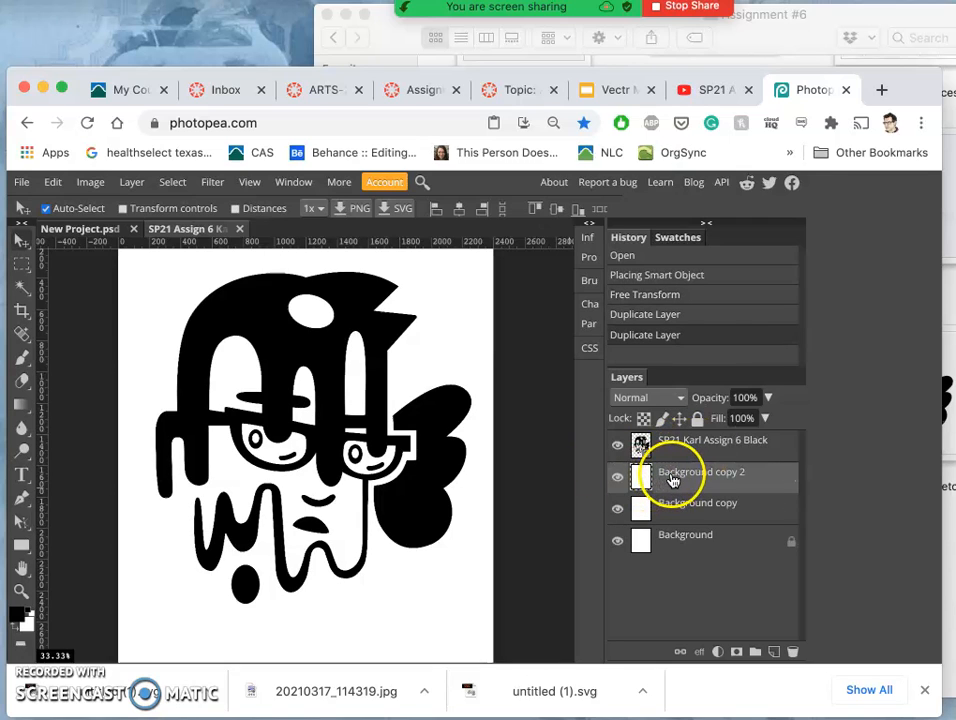
click(52, 182)
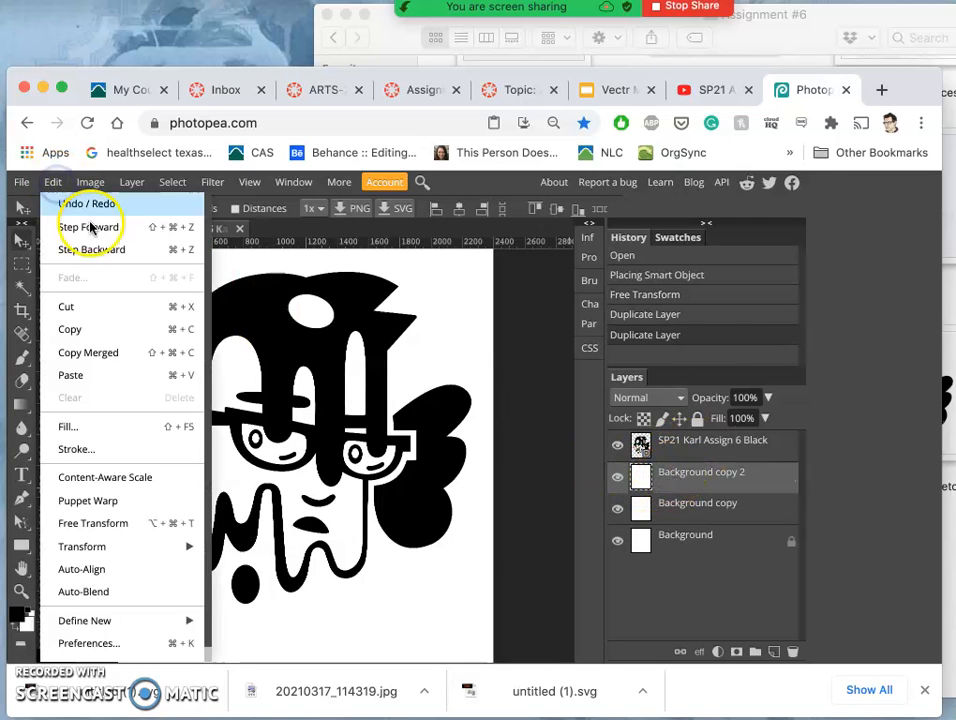
click(67, 426)
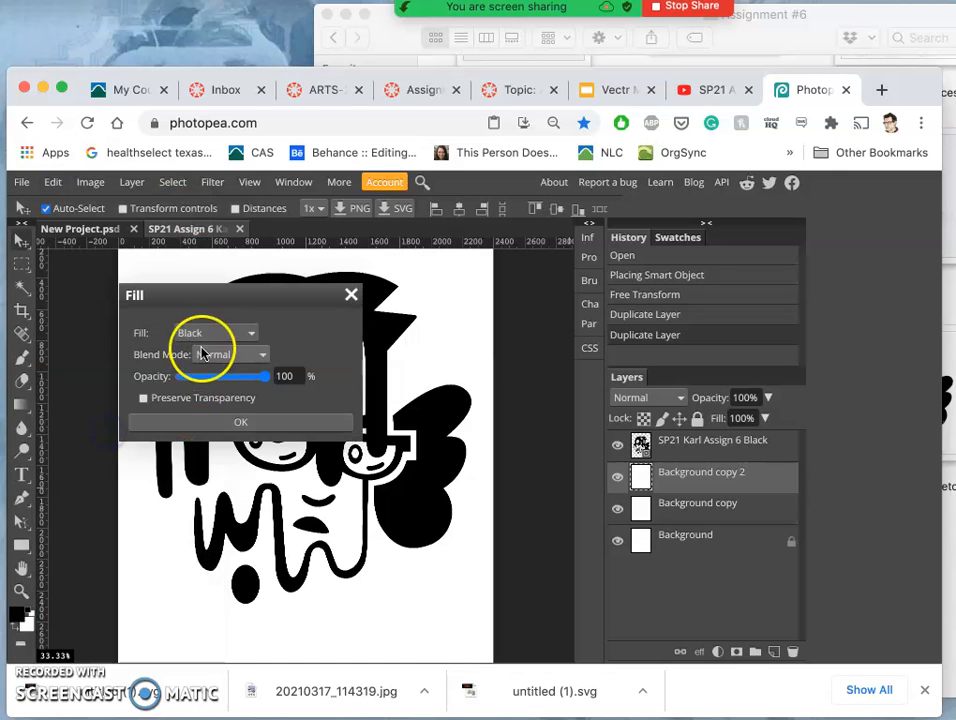
click(240, 421)
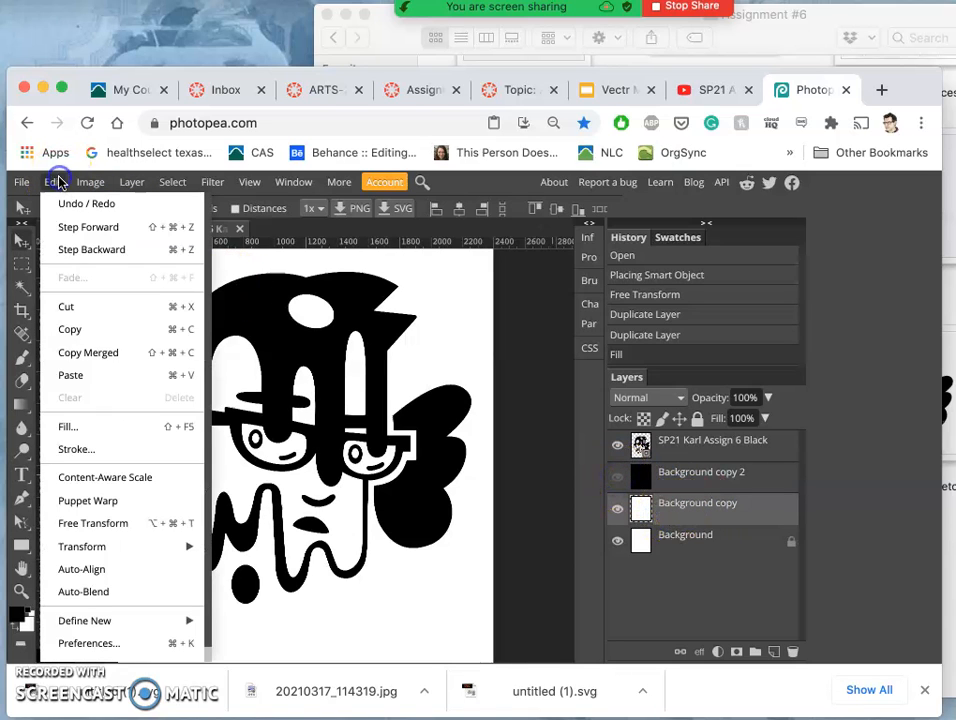
Step: Fill the Background copy layer with gray and toggle its visibility
click(67, 426)
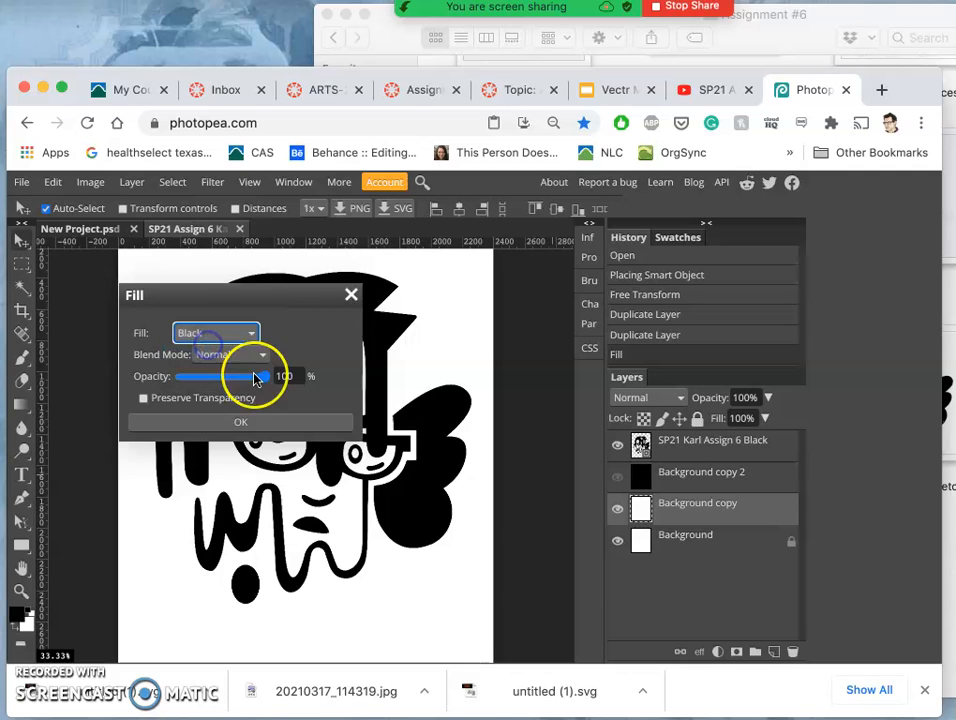
click(215, 332)
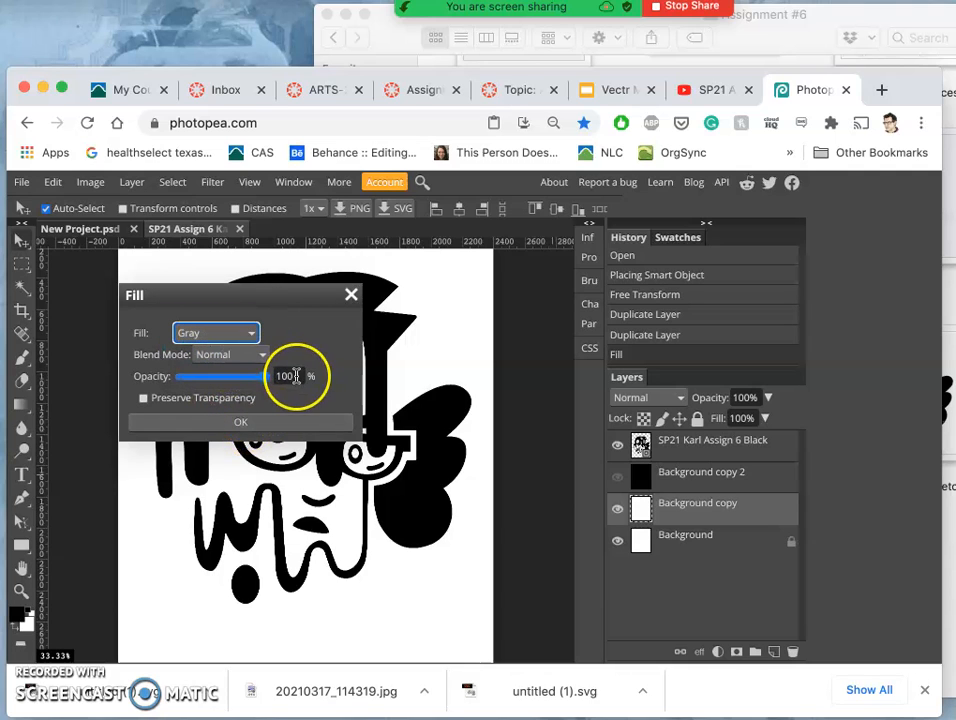
click(240, 421)
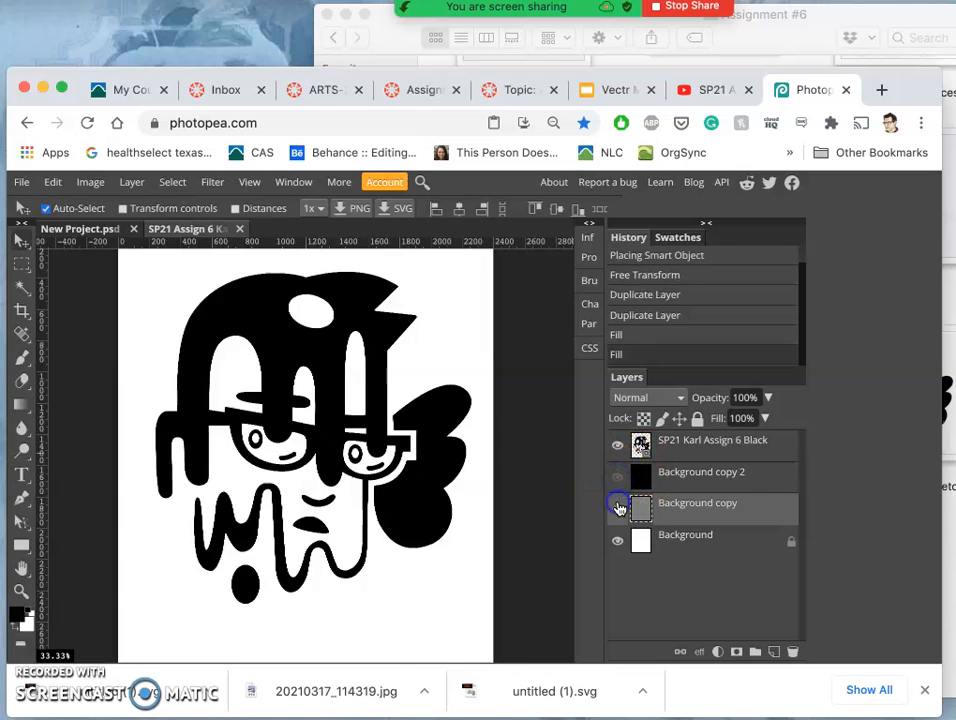
click(617, 507)
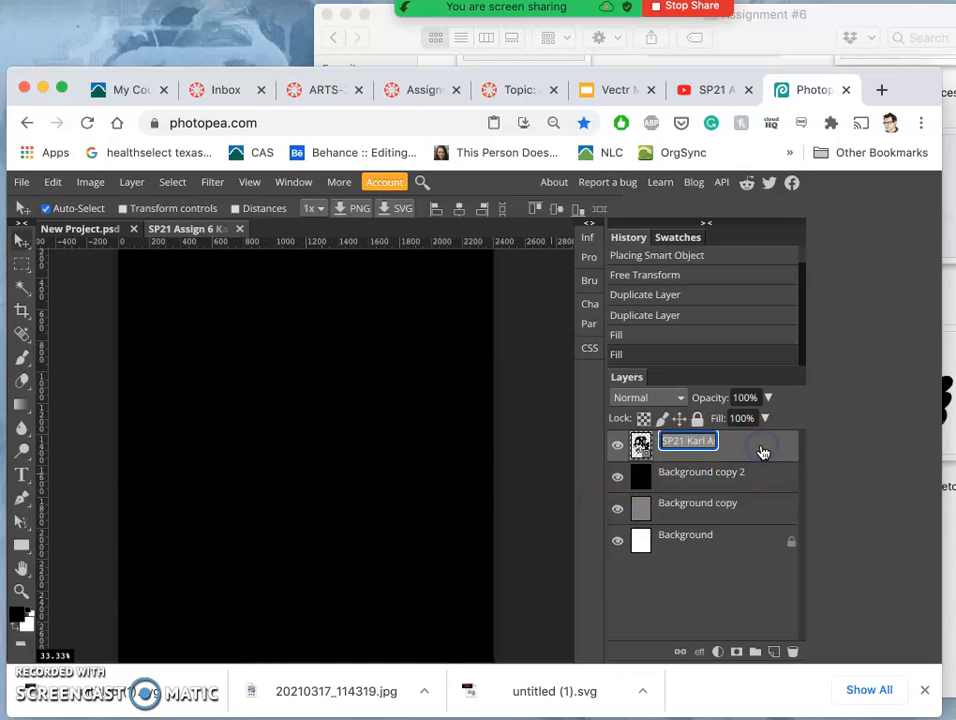
Step: Enable Outer Glow on the logo layer with white colour at full opacity
double_click(688, 441)
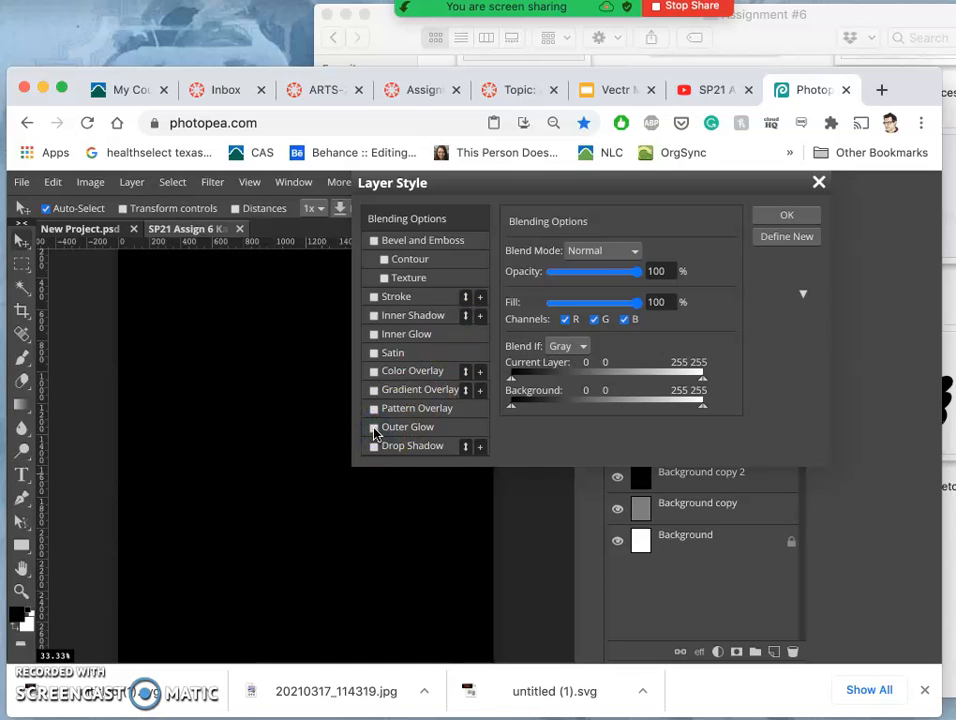
click(374, 426)
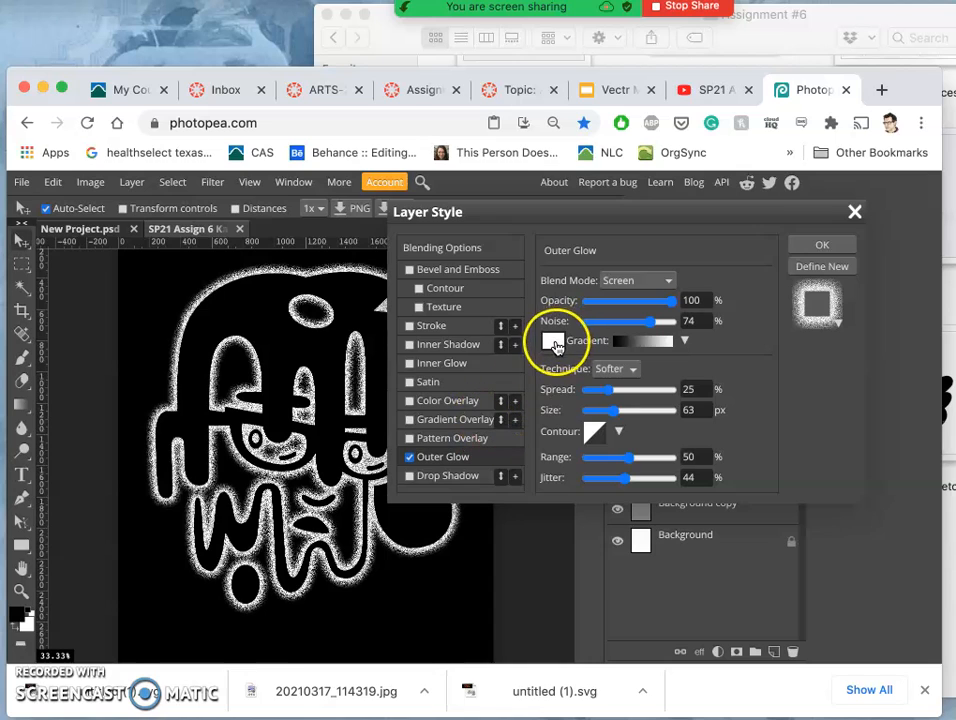
click(556, 340)
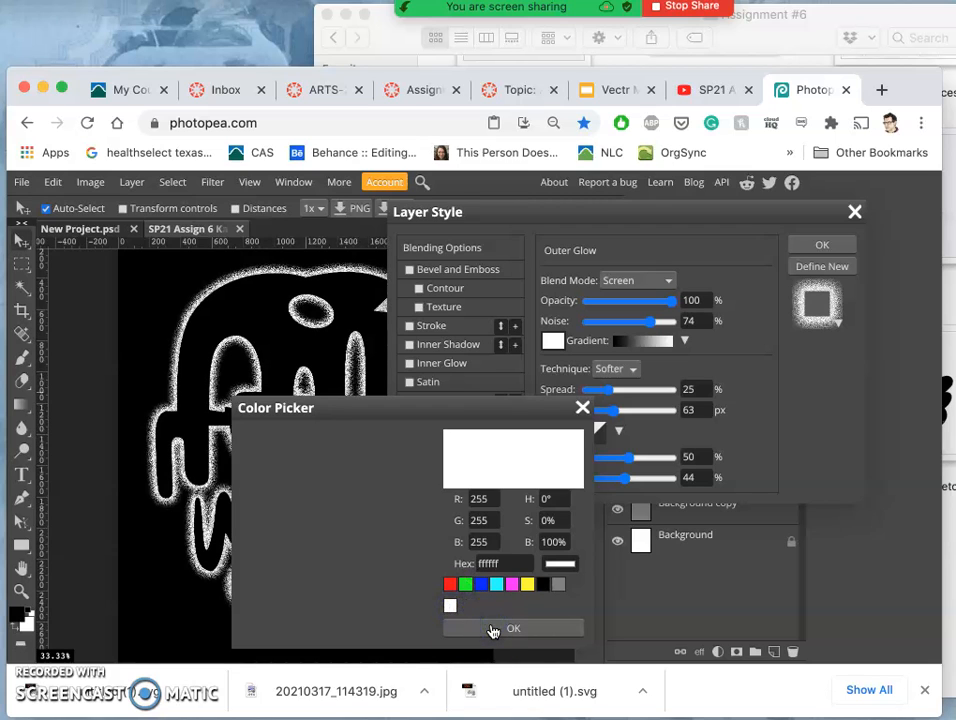
click(513, 628)
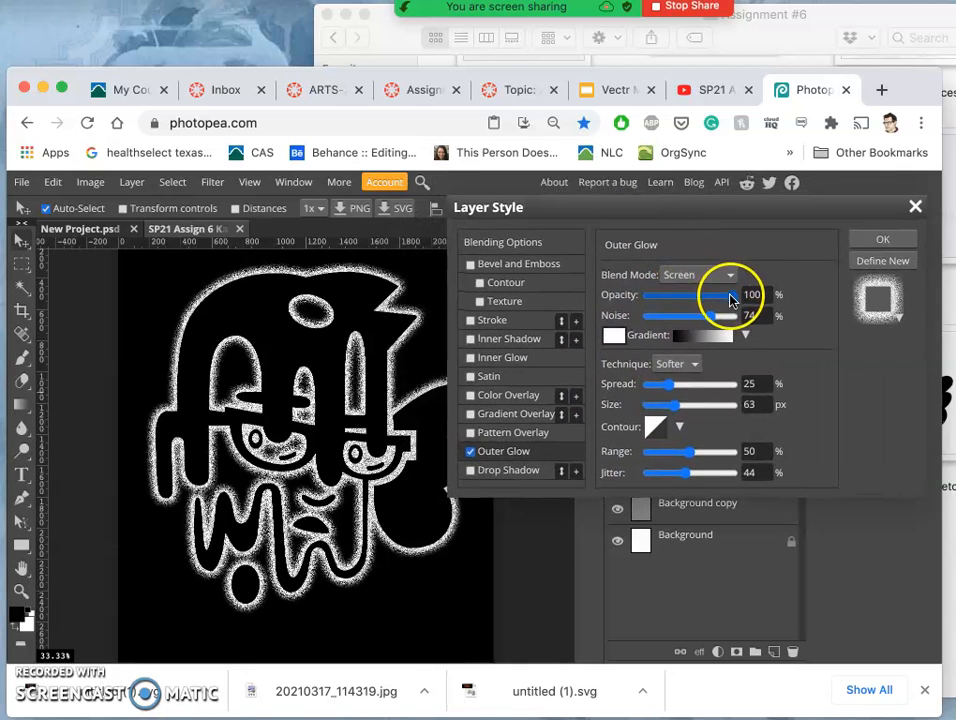
drag(728, 295, 703, 295)
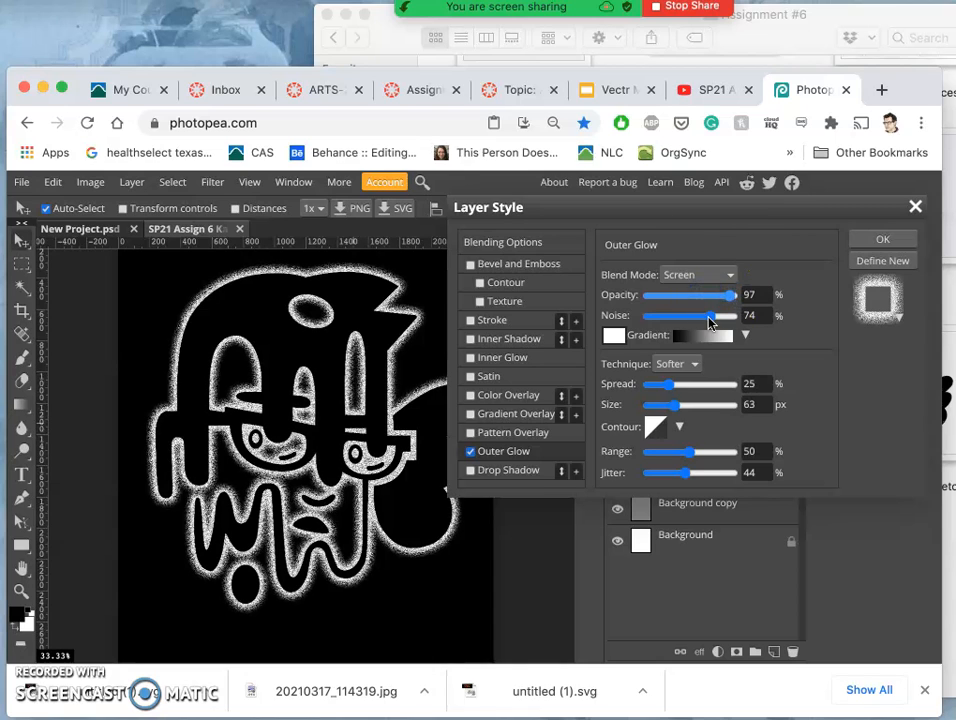
drag(735, 294, 700, 294)
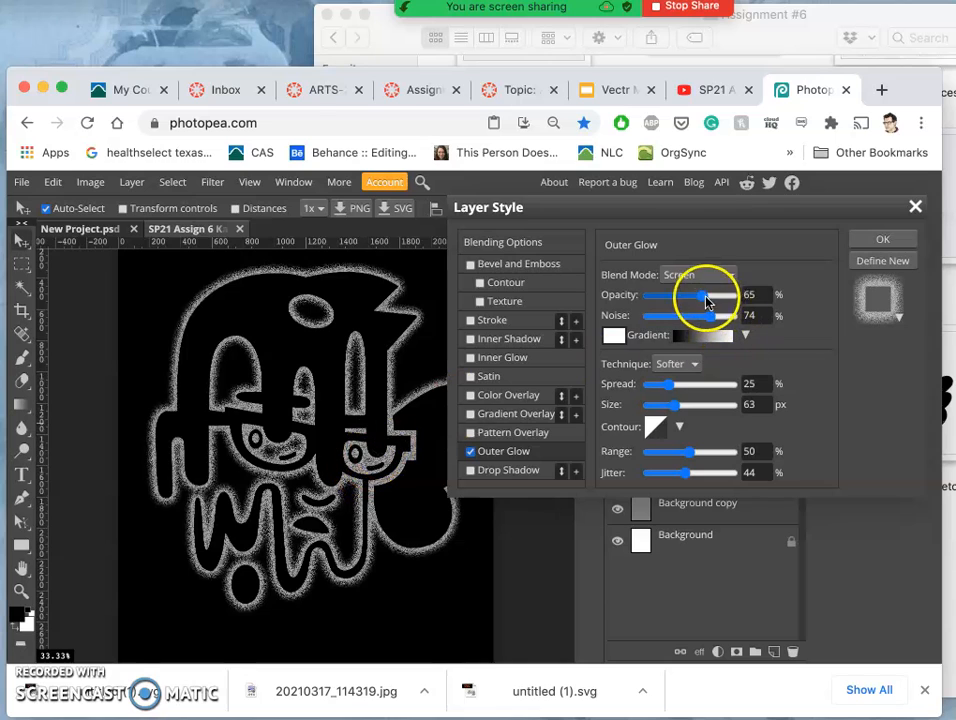
drag(697, 295, 718, 295)
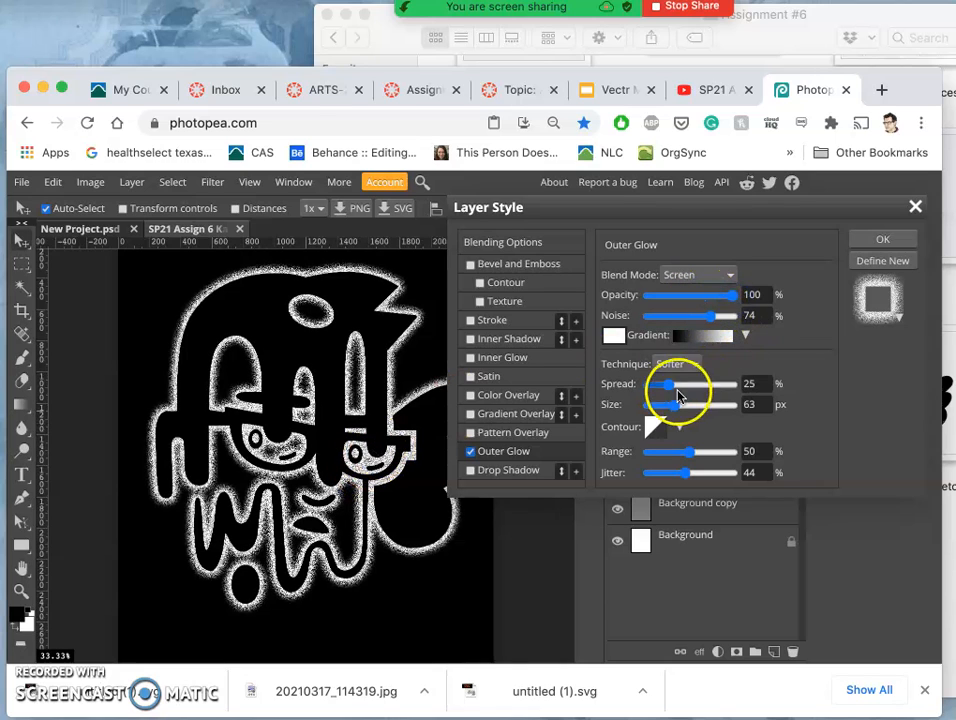
Step: Set the glow Spread to 5% and Size to about 62 px, then apply
drag(678, 384, 665, 384)
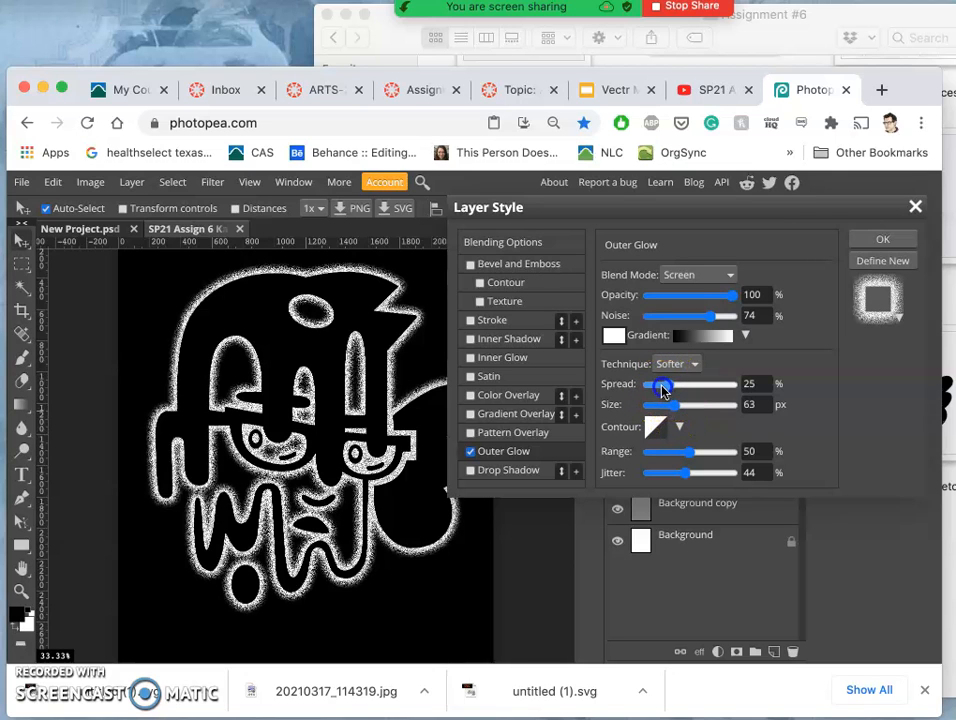
drag(662, 384, 658, 384)
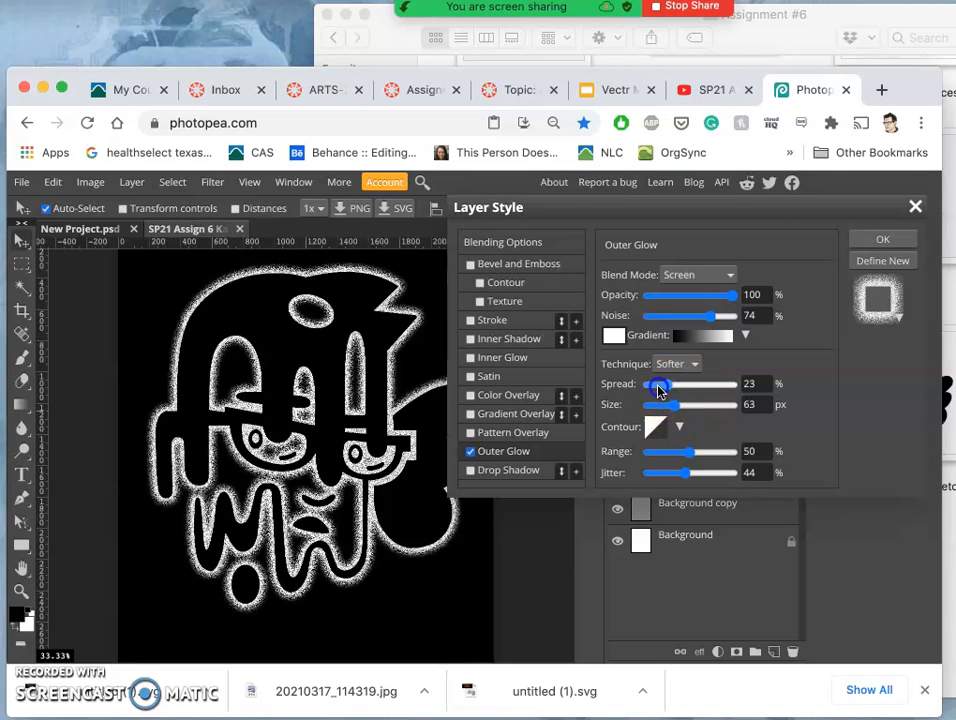
drag(658, 384, 650, 384)
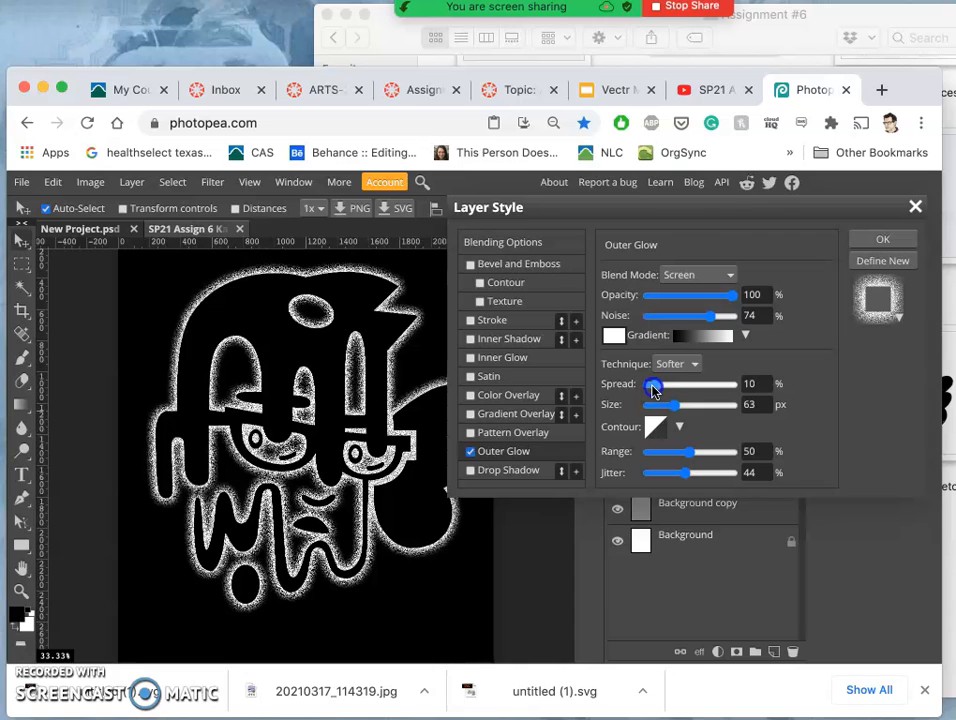
drag(680, 384, 650, 384)
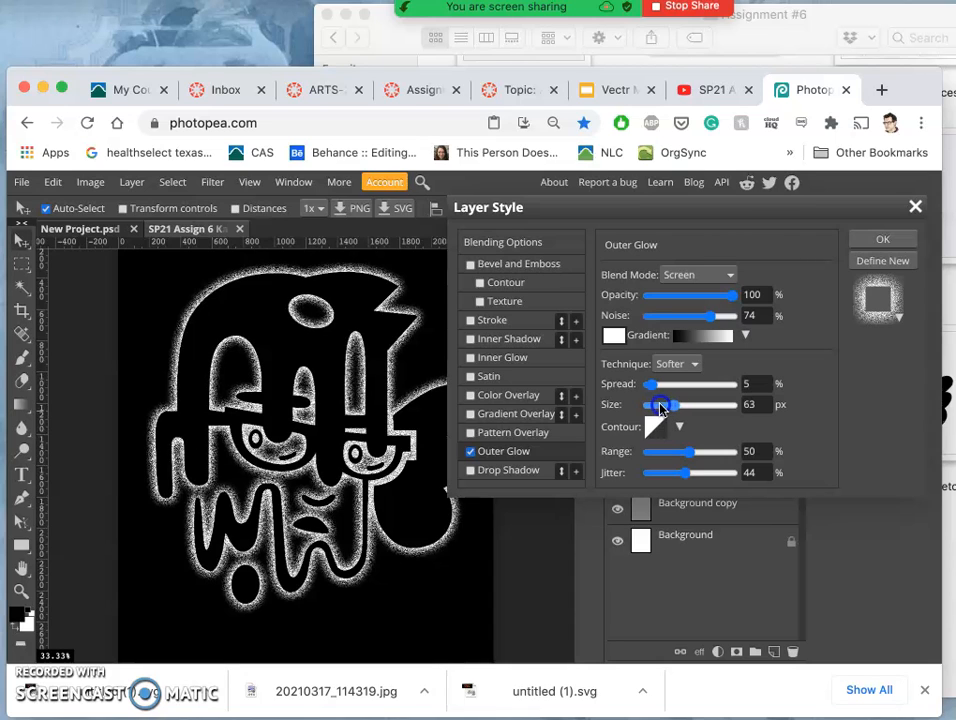
drag(663, 404, 663, 404)
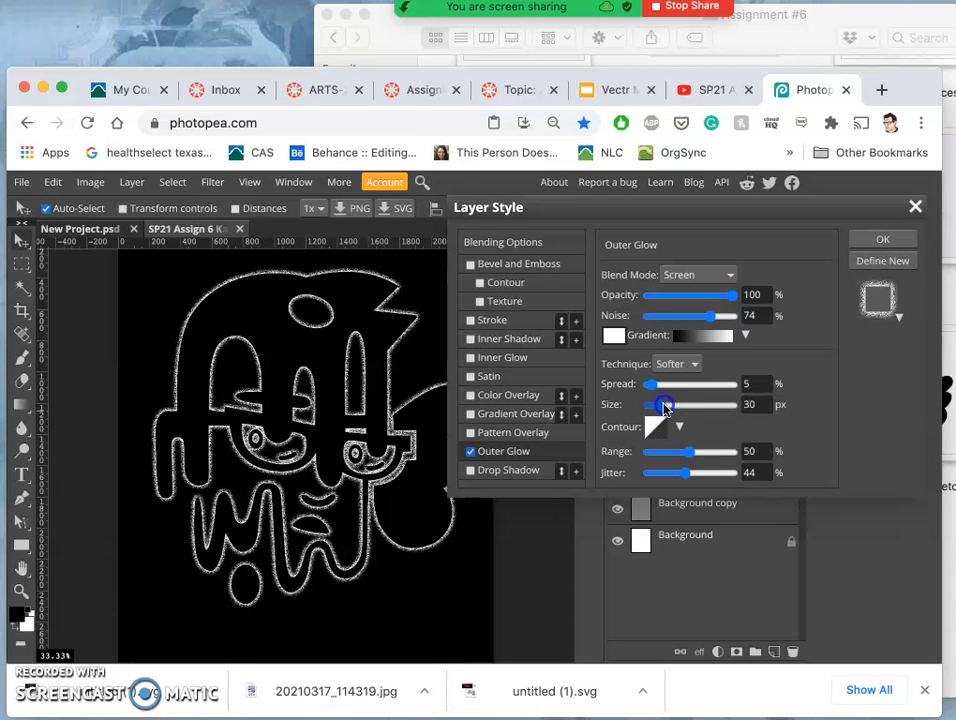
drag(665, 404, 680, 404)
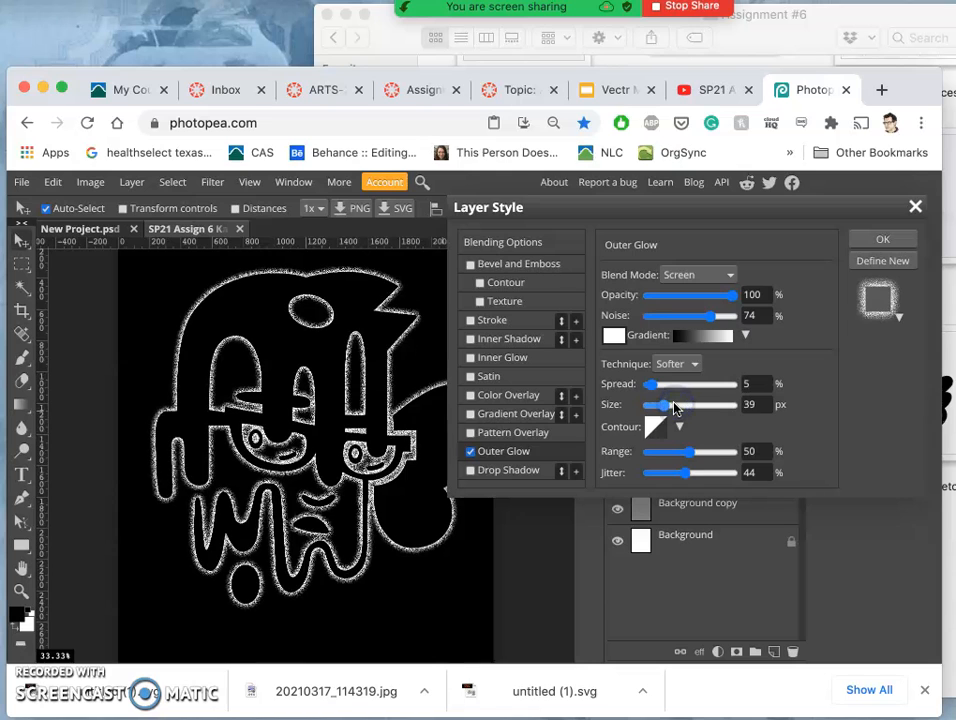
drag(658, 404, 693, 404)
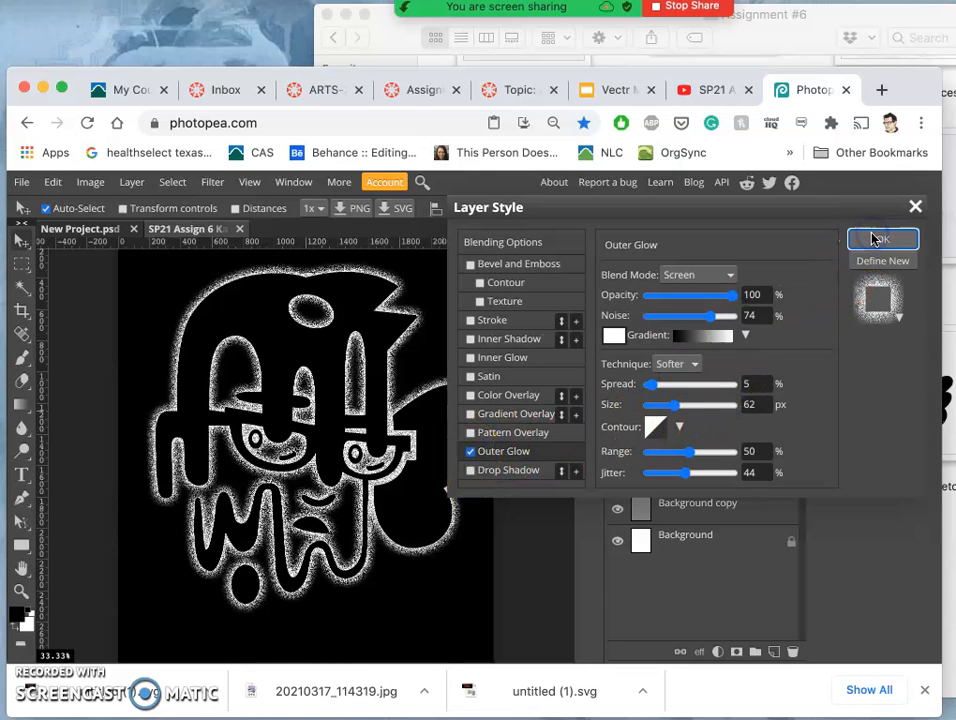
click(882, 238)
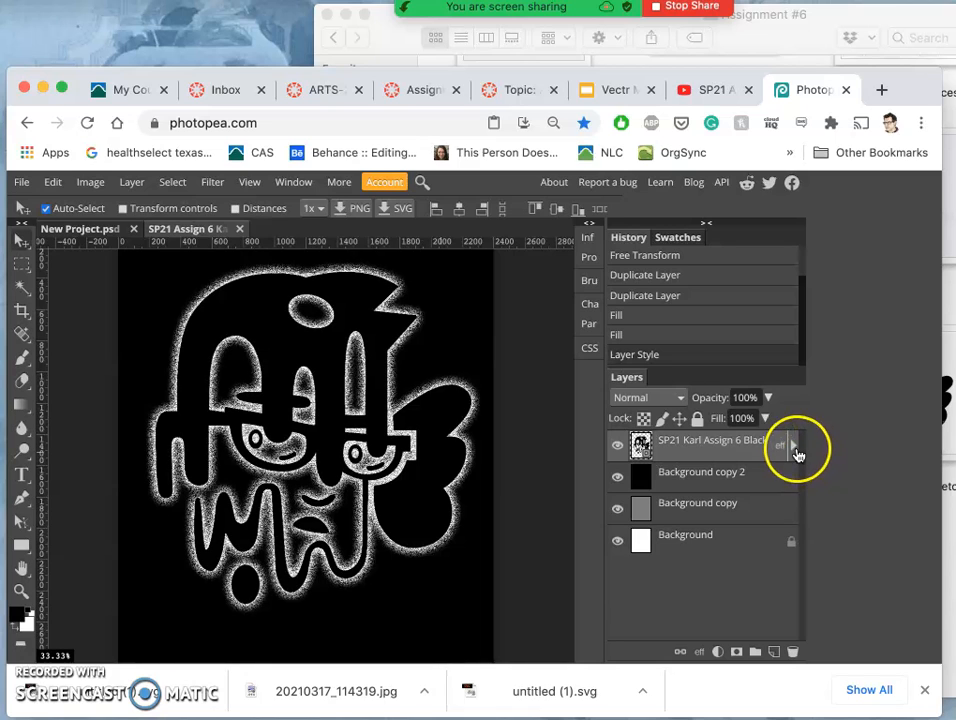
Step: Expand the logo's effects, toggle Outer Glow off and on, and reopen Layer Style
click(792, 445)
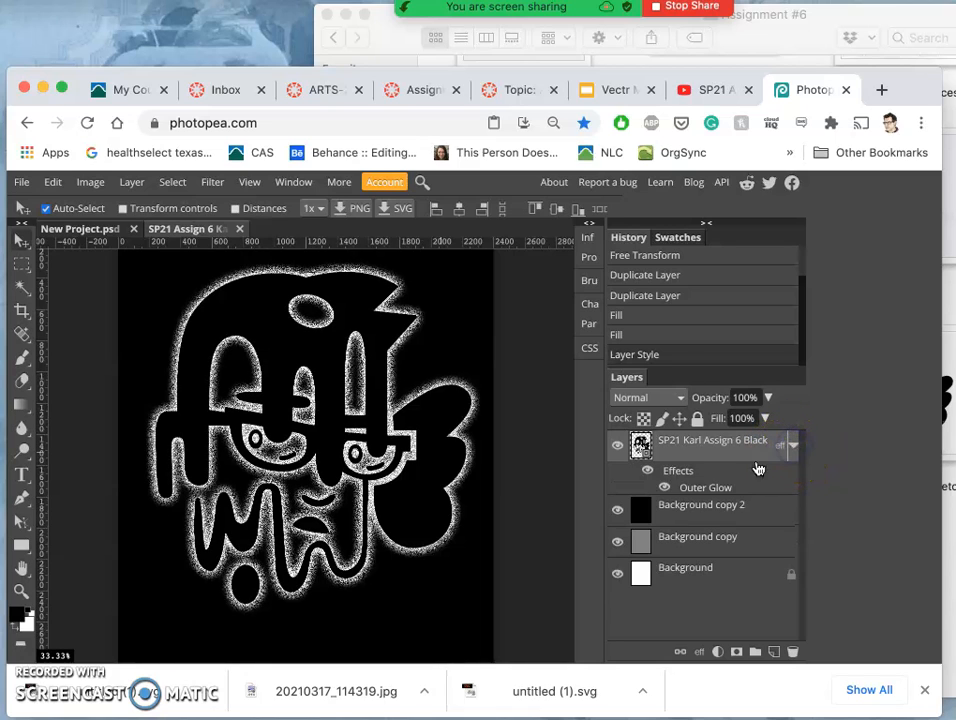
click(664, 487)
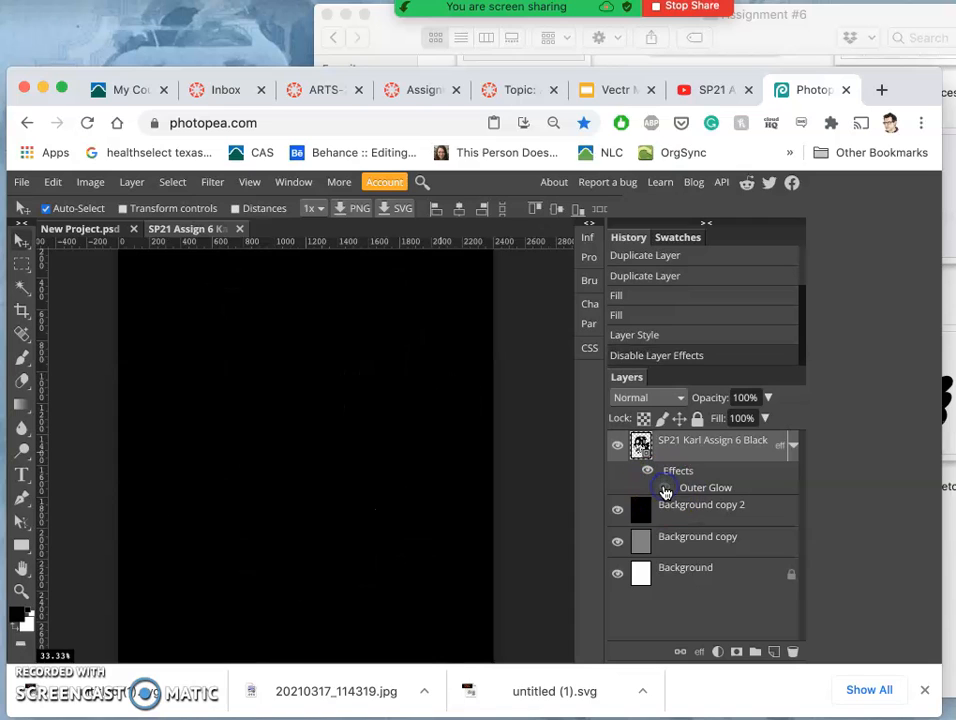
click(647, 487)
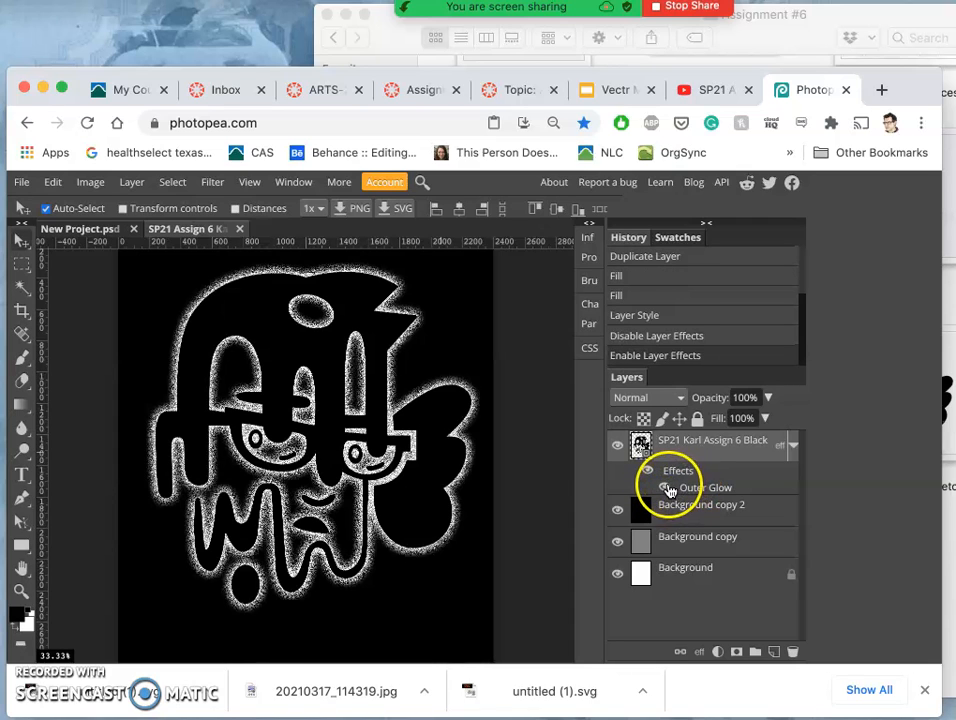
double_click(705, 487)
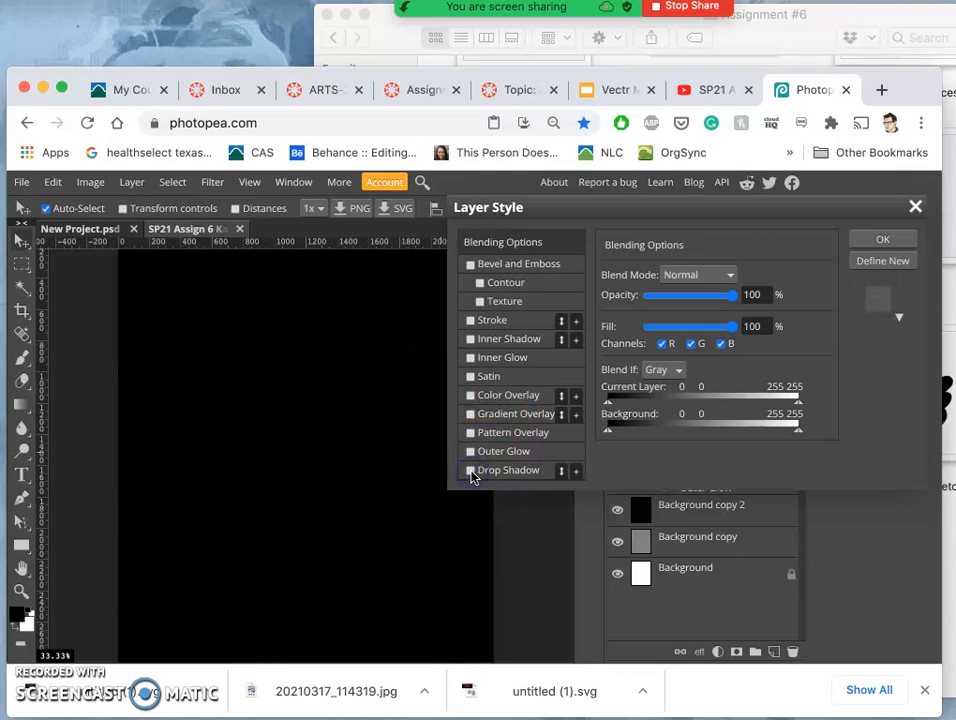
Step: Enable a white drop shadow with 19% spread, 44 px size and 99° angle
click(470, 470)
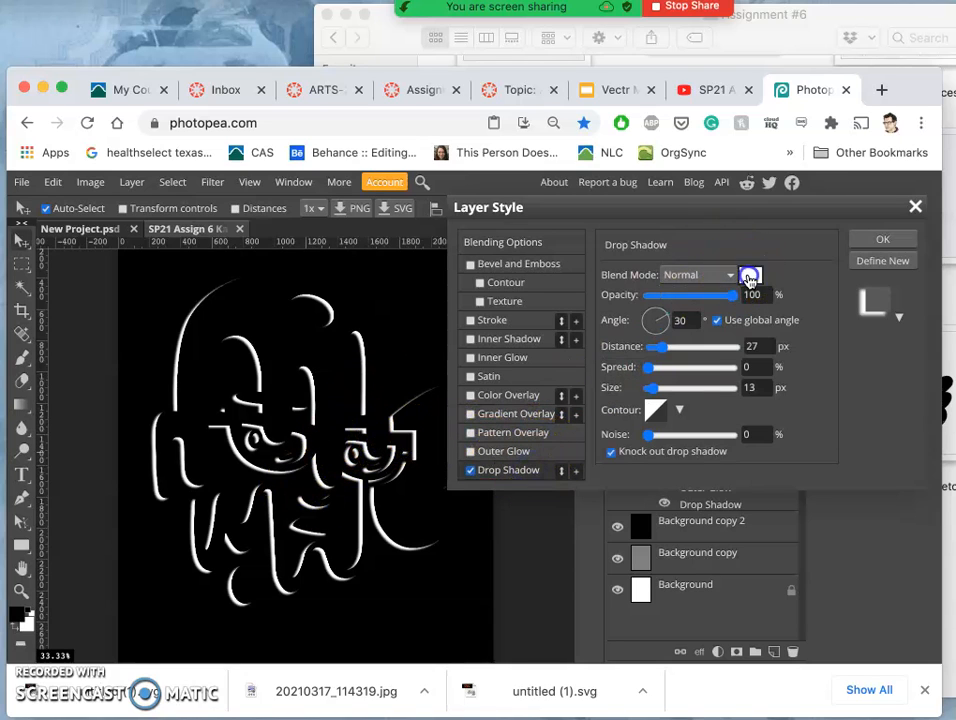
click(750, 274)
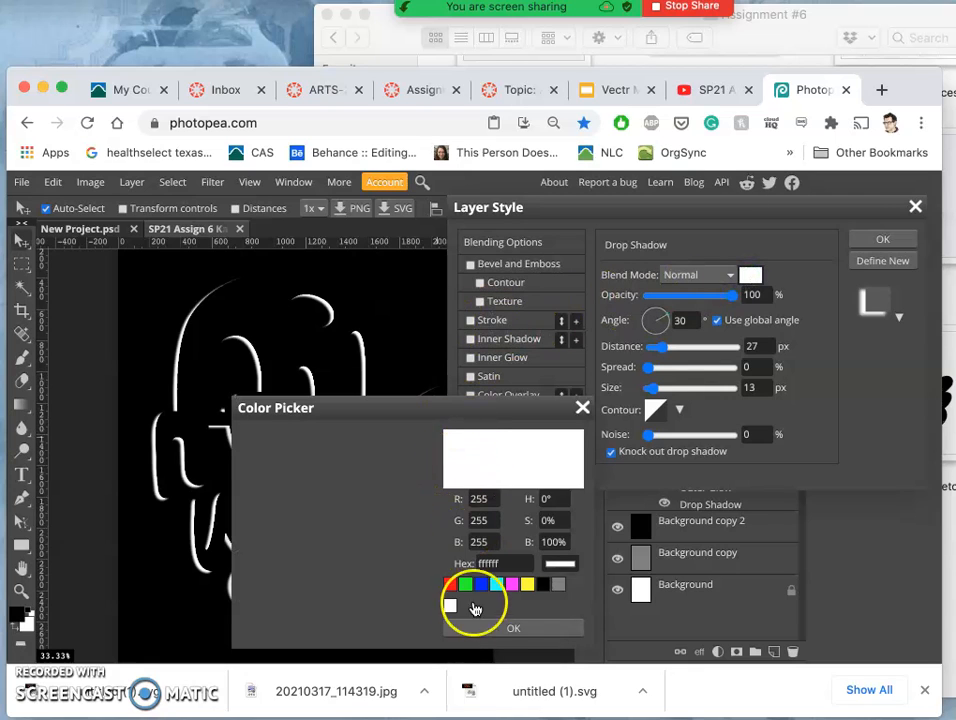
click(513, 627)
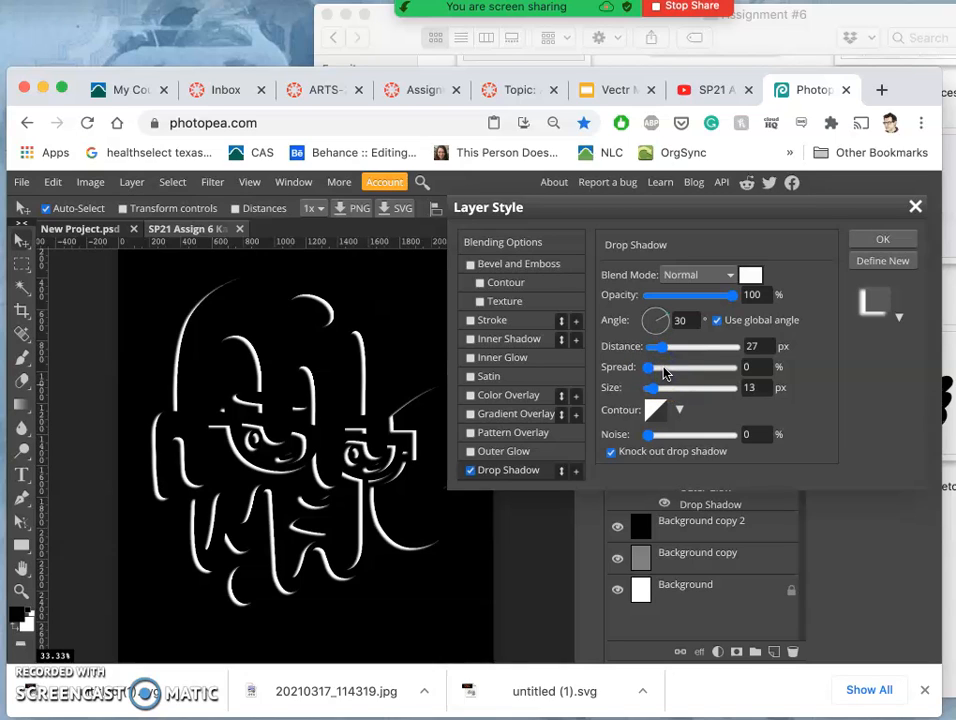
drag(648, 367, 688, 367)
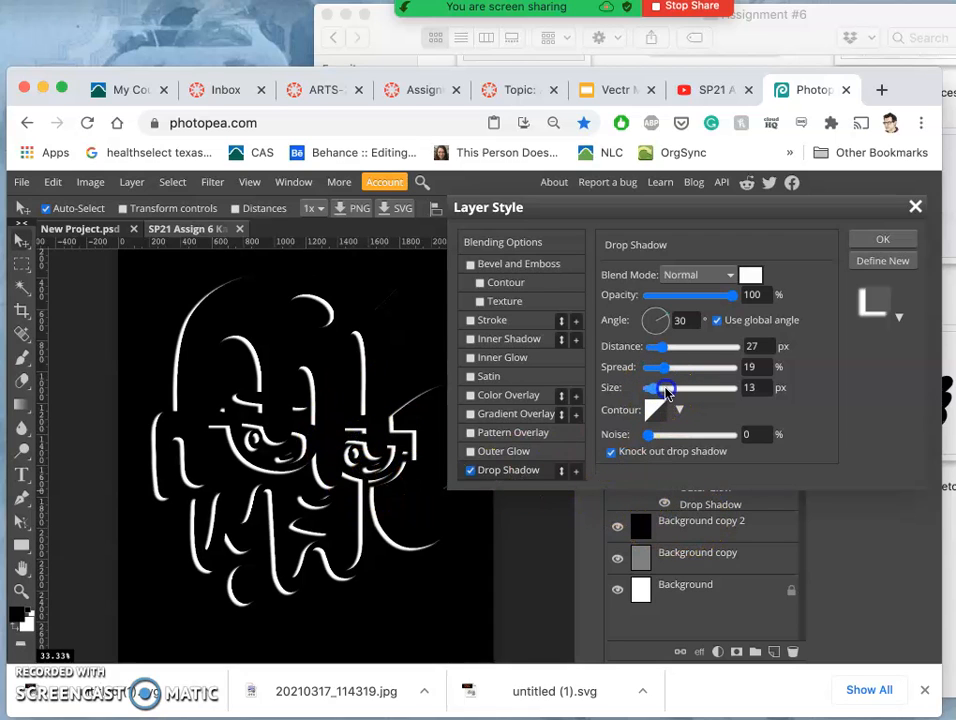
drag(658, 387, 712, 387)
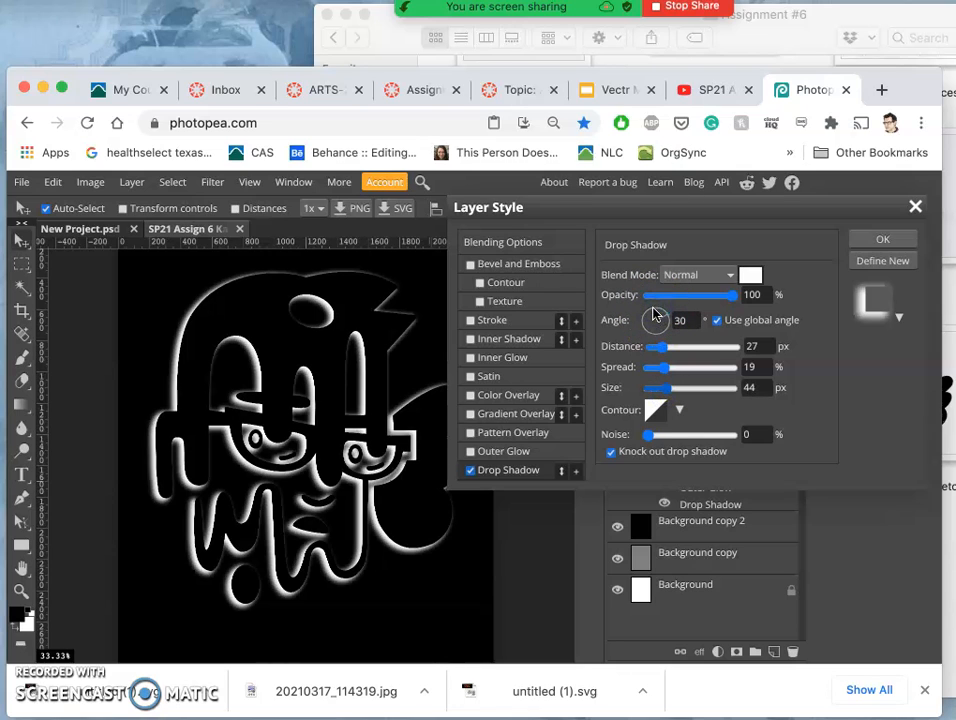
drag(655, 320, 660, 310)
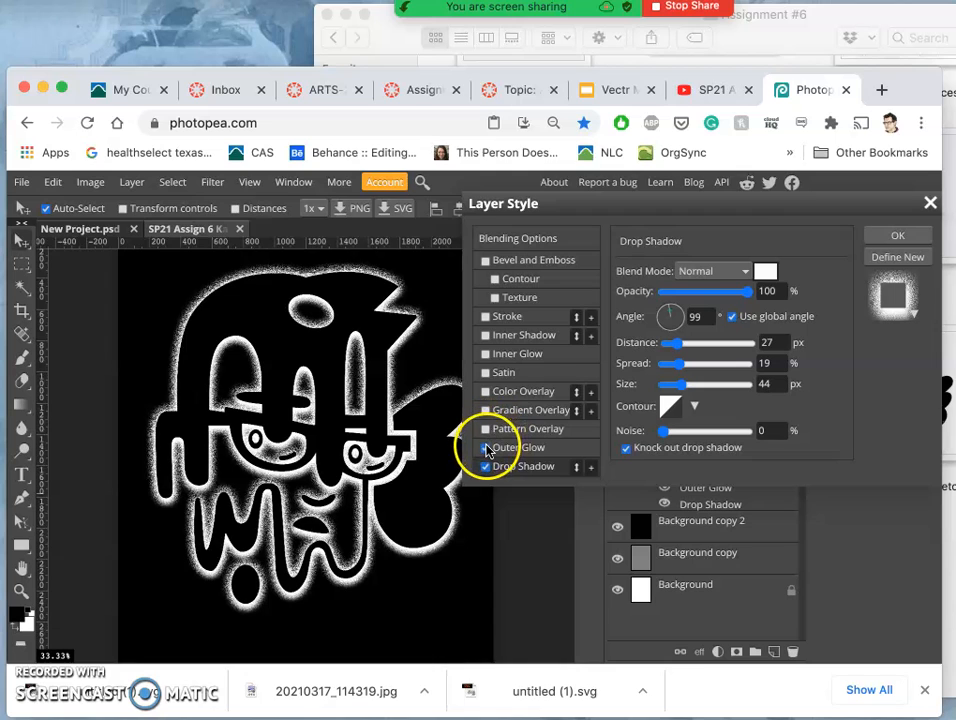
Step: Switch off the outer glow and drop shadow effects in Layer Style
click(486, 316)
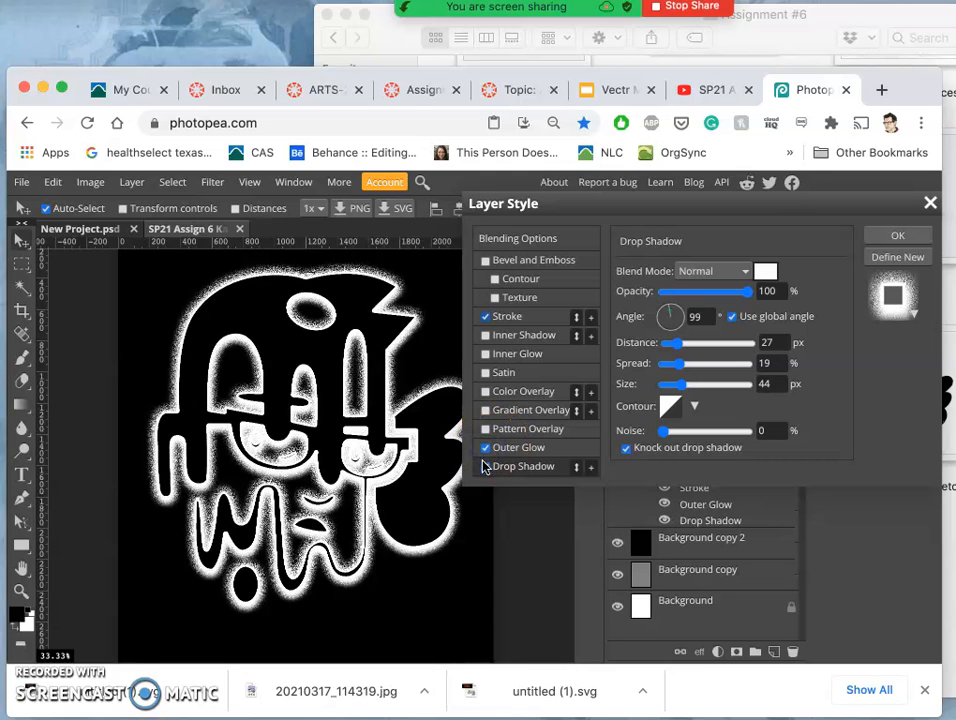
click(486, 447)
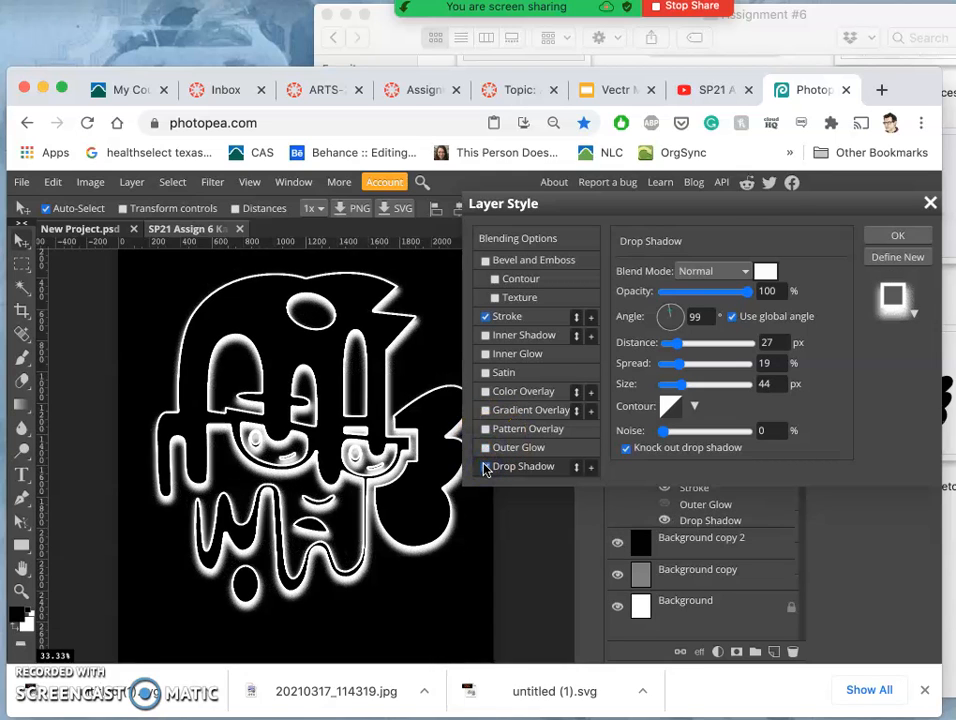
click(486, 316)
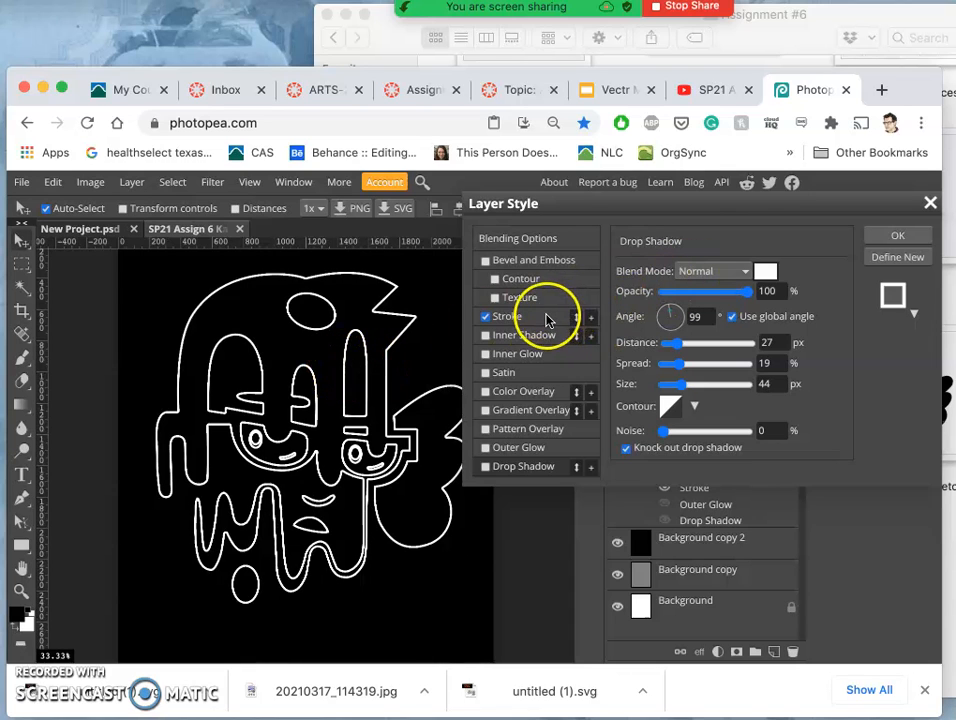
Step: Set the stroke to white, 19 px, positioned inside the edges
click(507, 316)
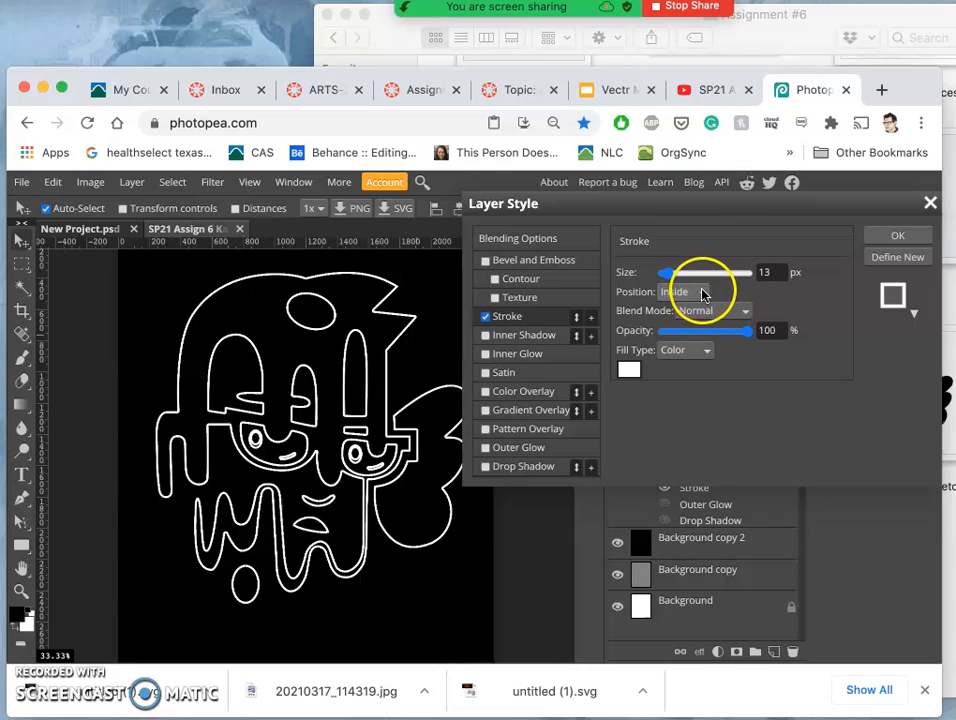
click(629, 369)
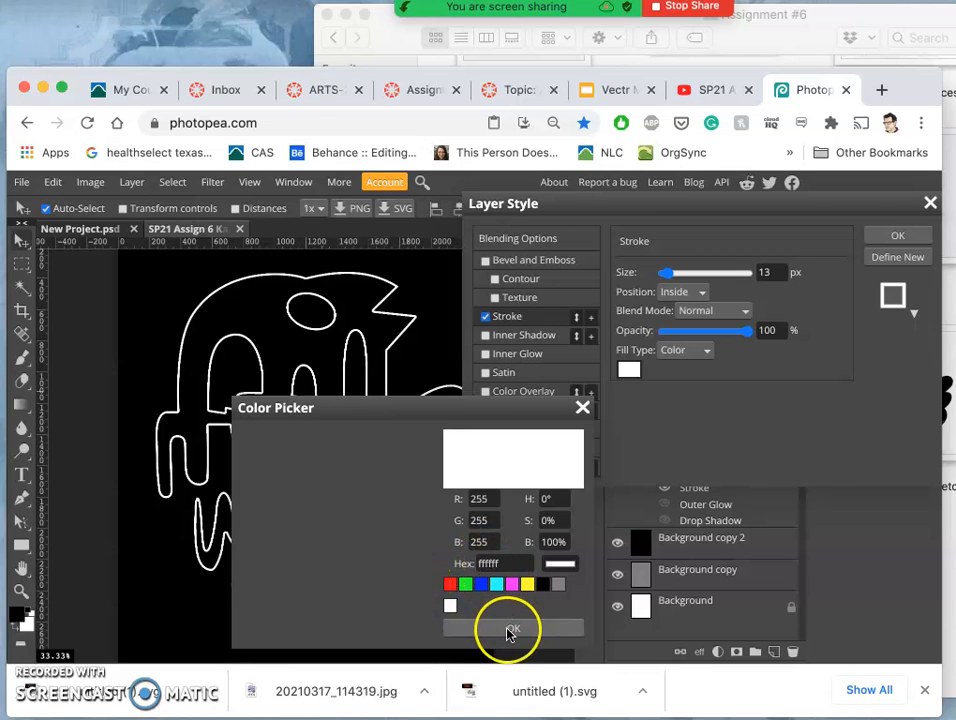
click(513, 628)
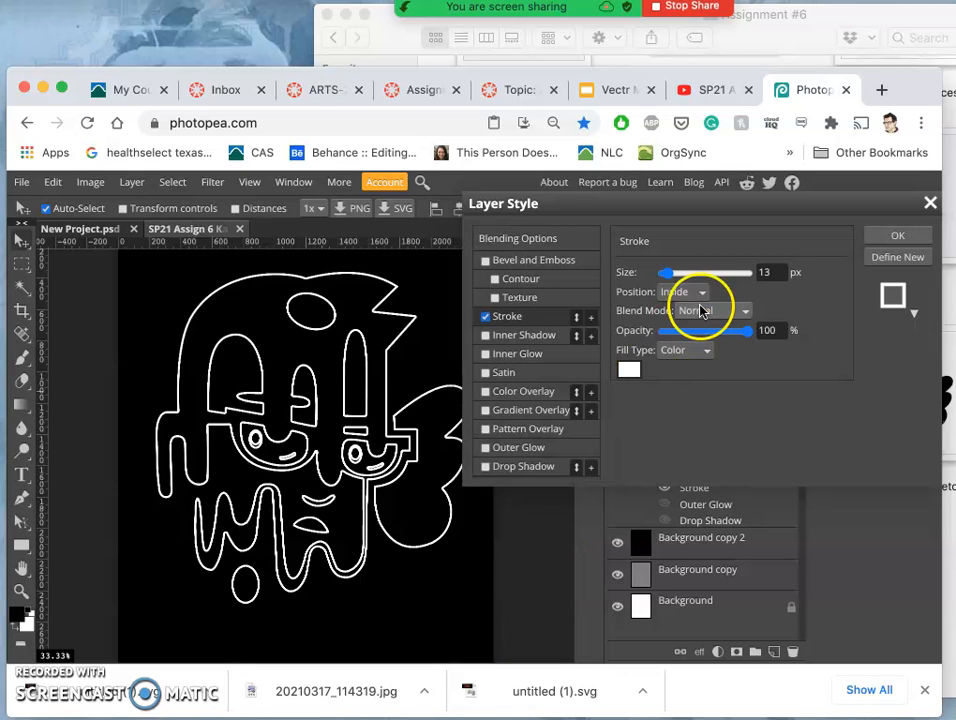
click(687, 292)
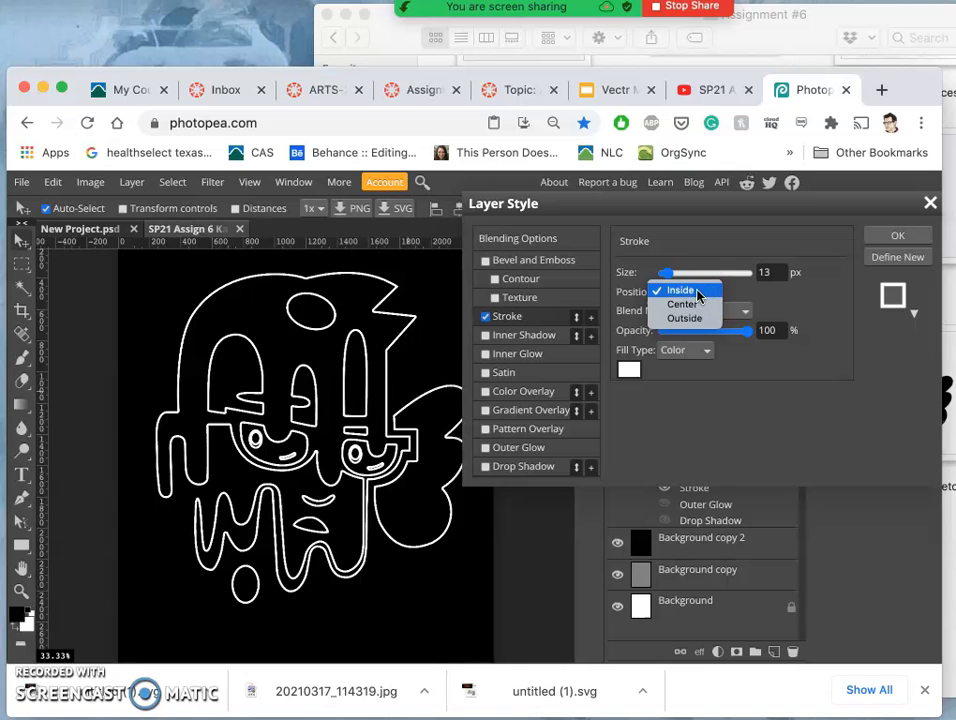
click(680, 290)
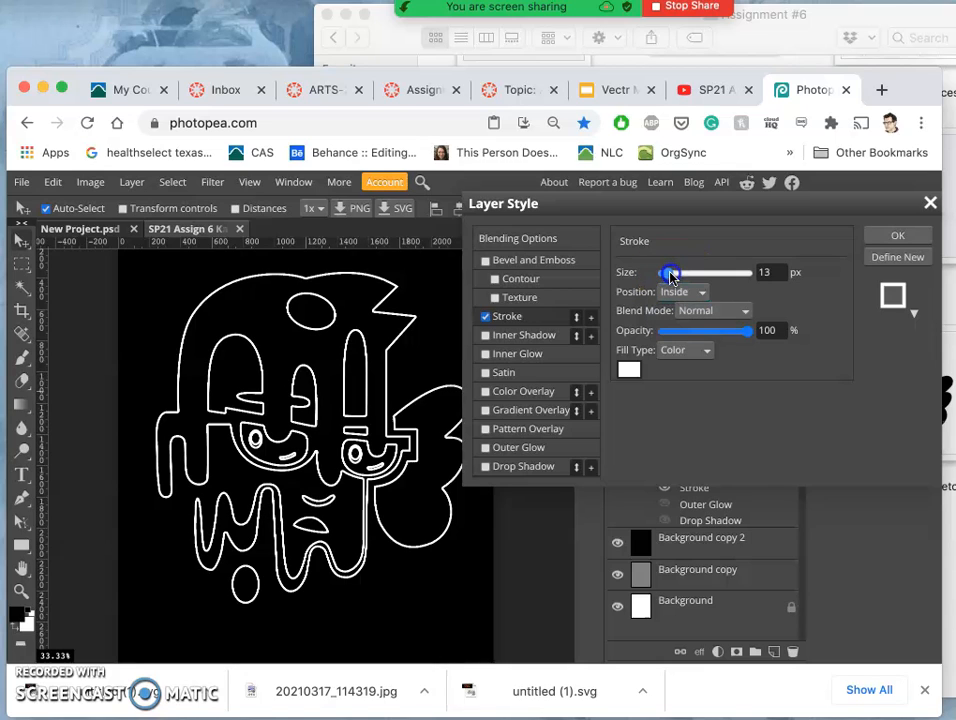
drag(670, 272, 765, 272)
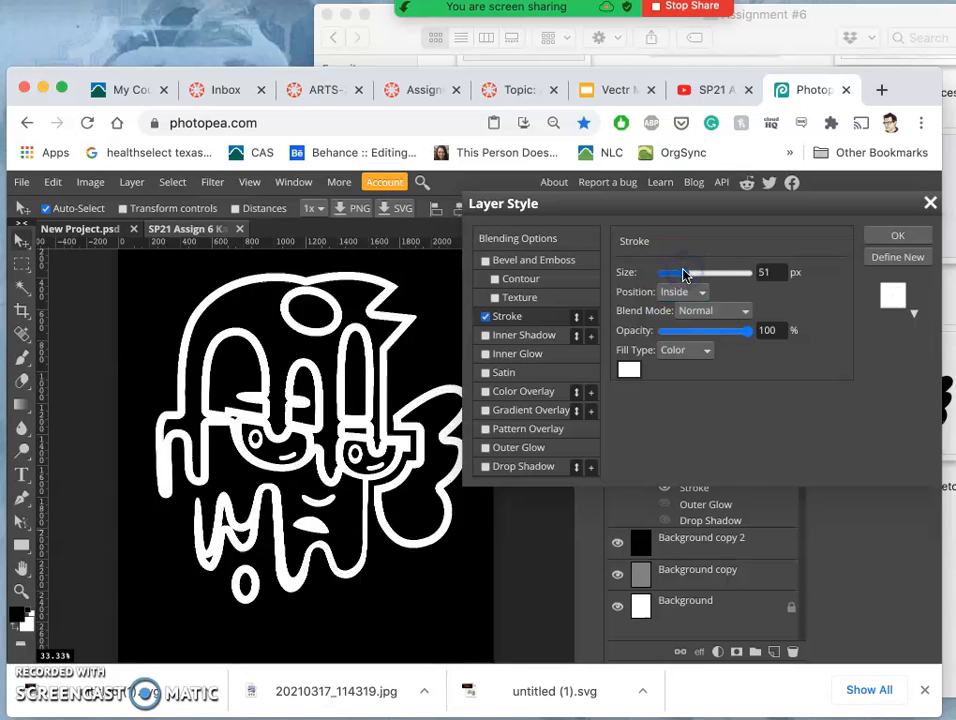
drag(685, 272, 670, 272)
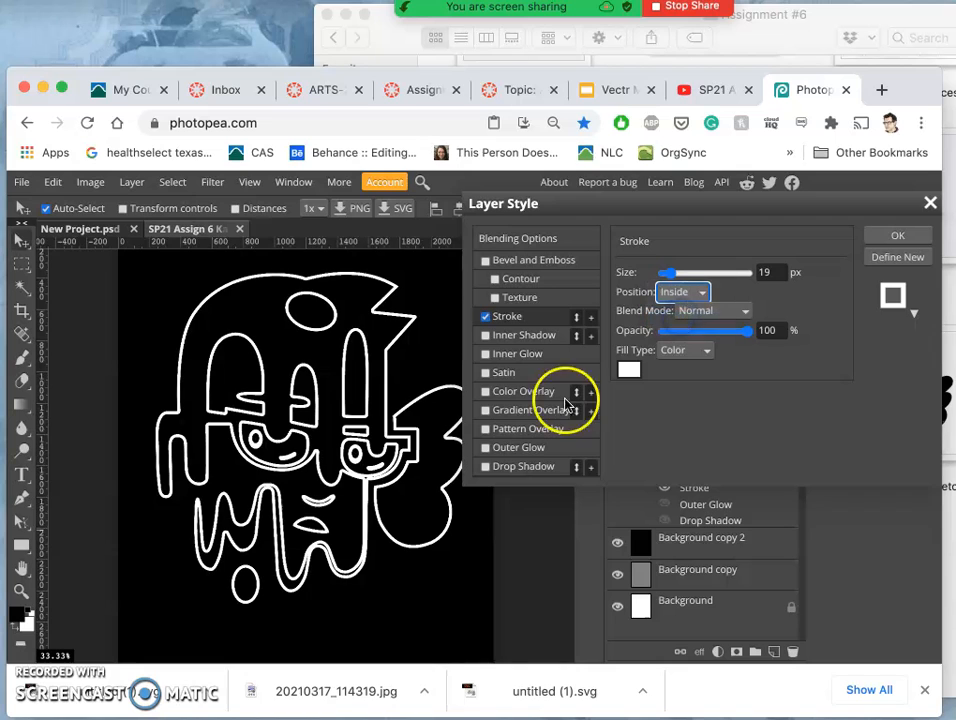
Step: Try Outside and Center stroke positions, settle on Inside, and re-enable Outer Glow
click(683, 291)
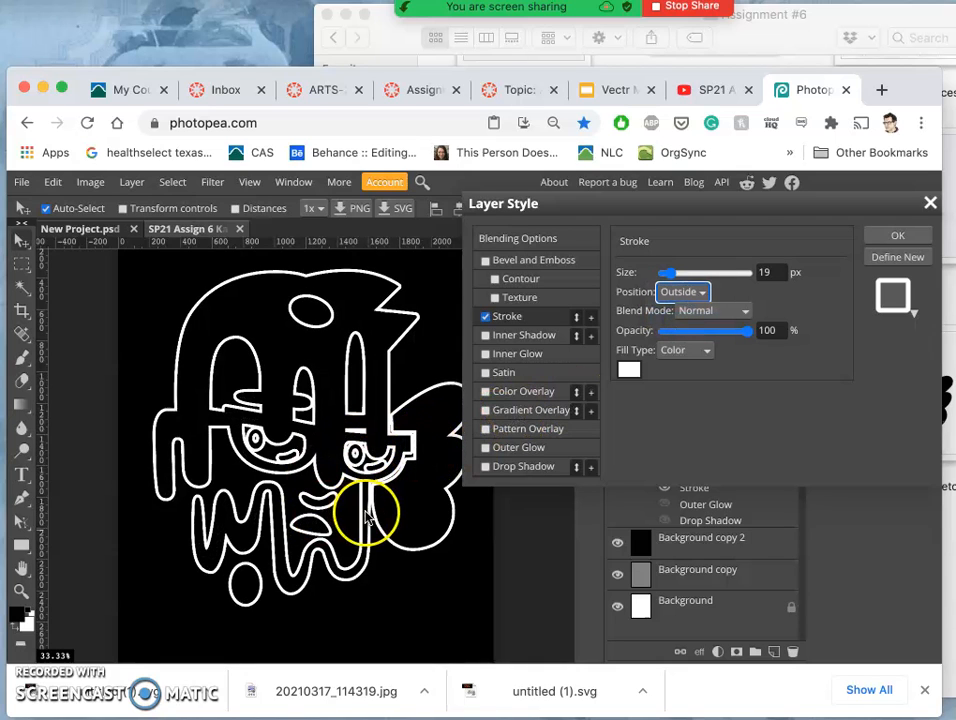
click(683, 291)
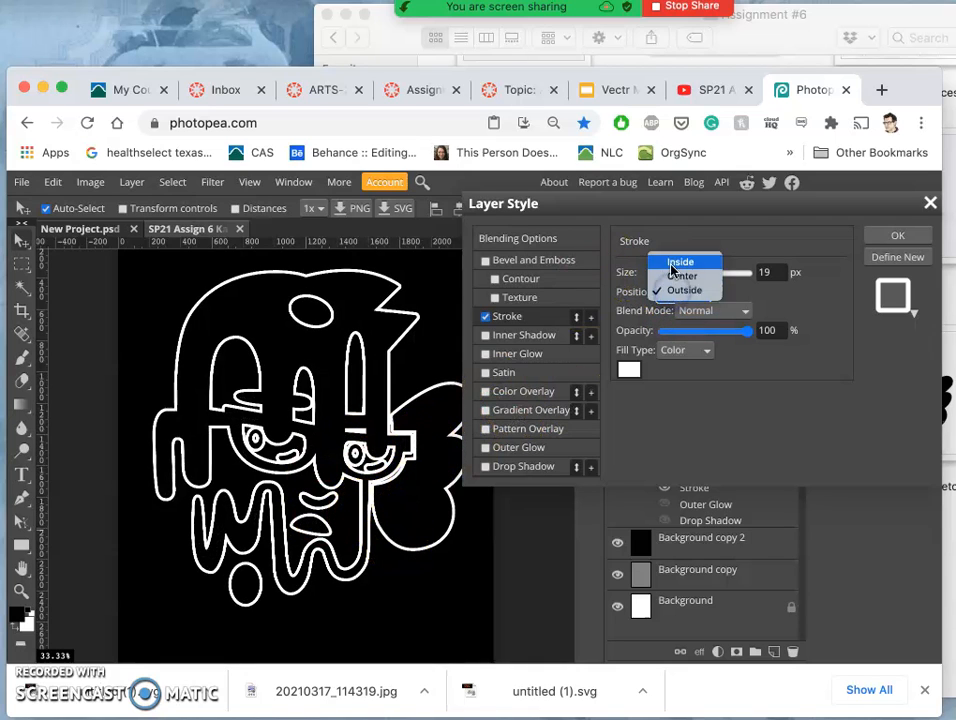
click(680, 261)
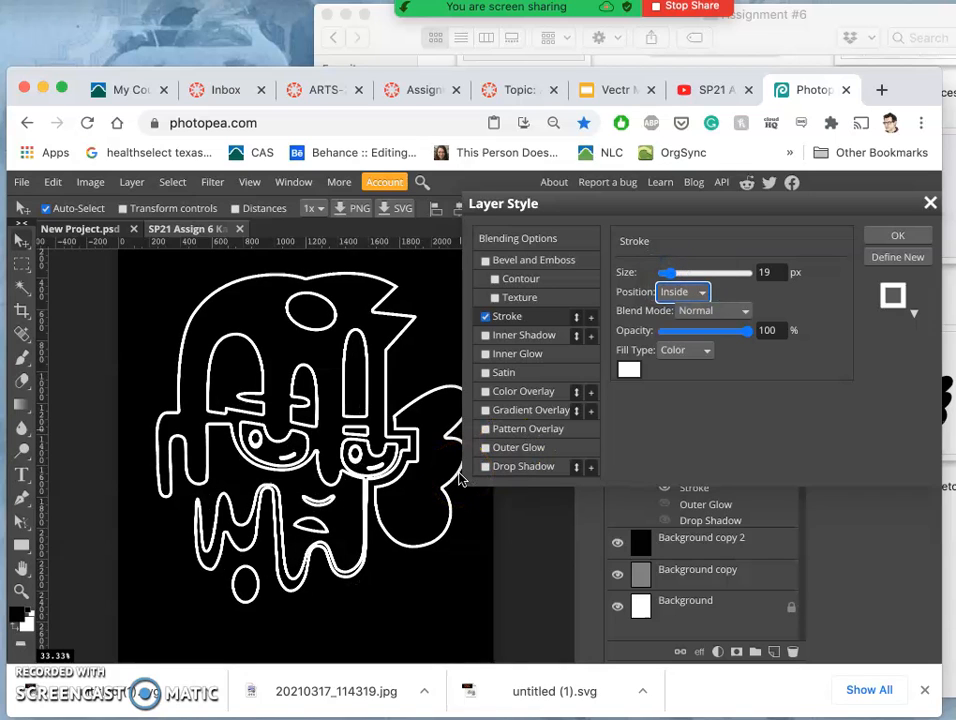
mouse_move(488, 625)
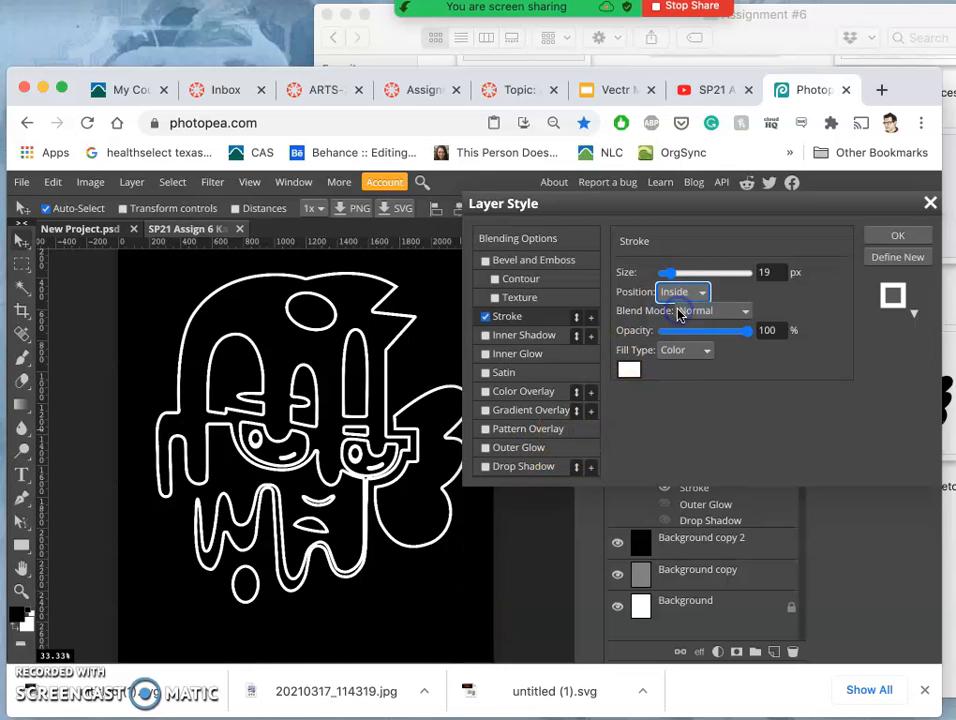
click(683, 292)
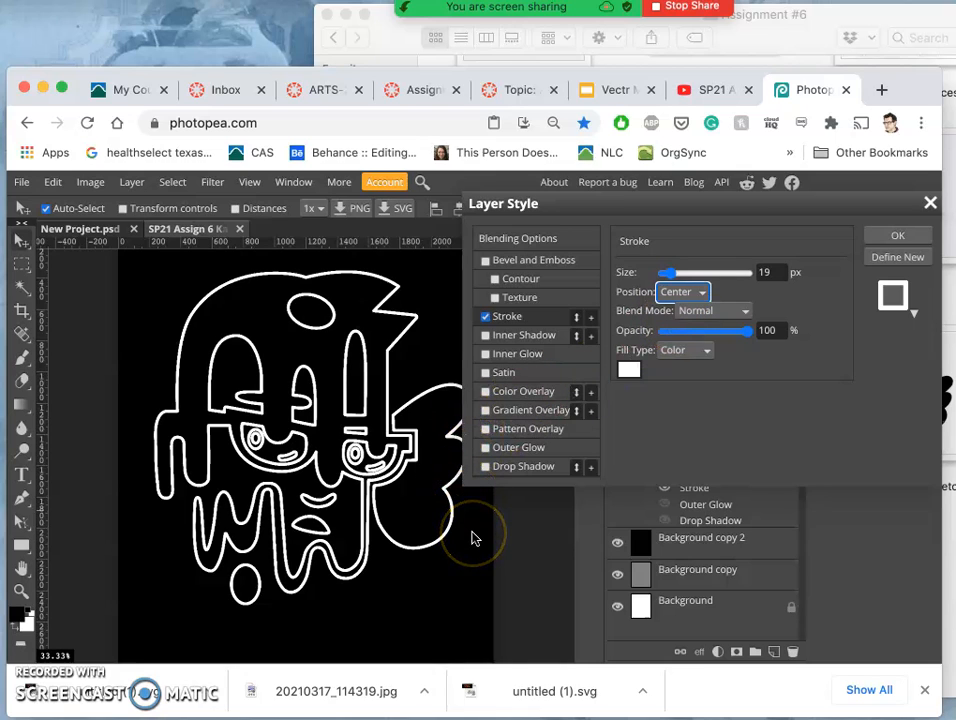
mouse_move(428, 588)
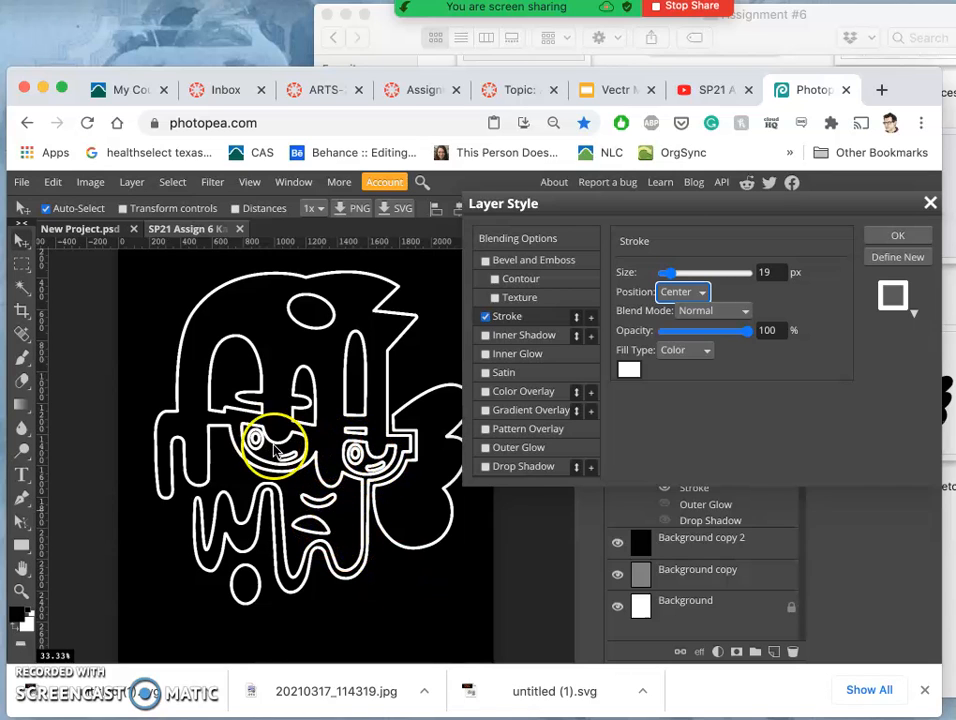
click(683, 291)
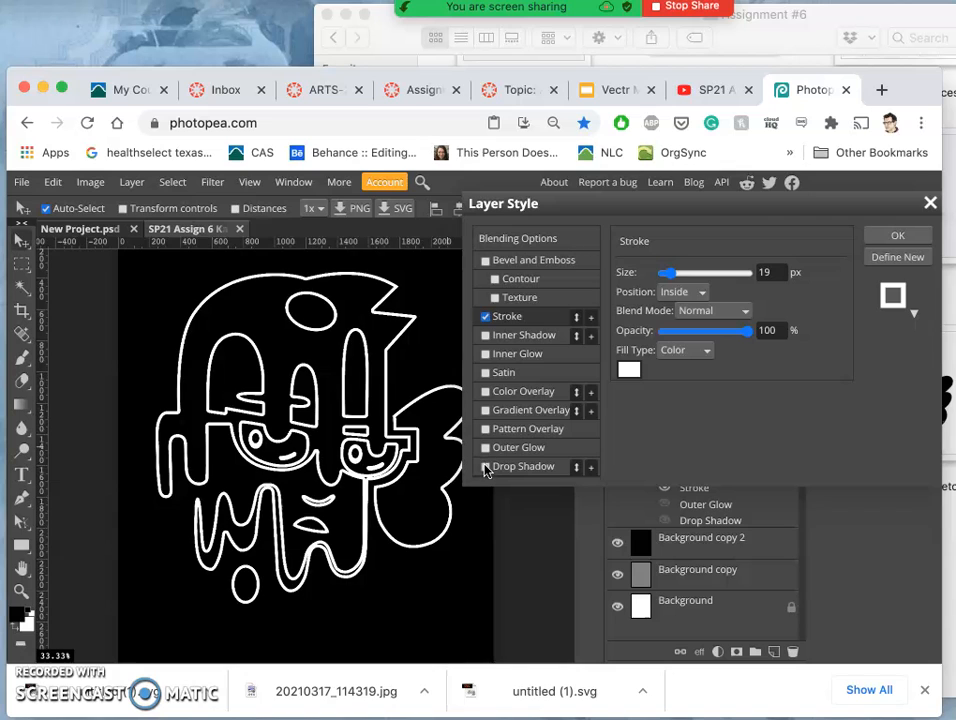
click(487, 447)
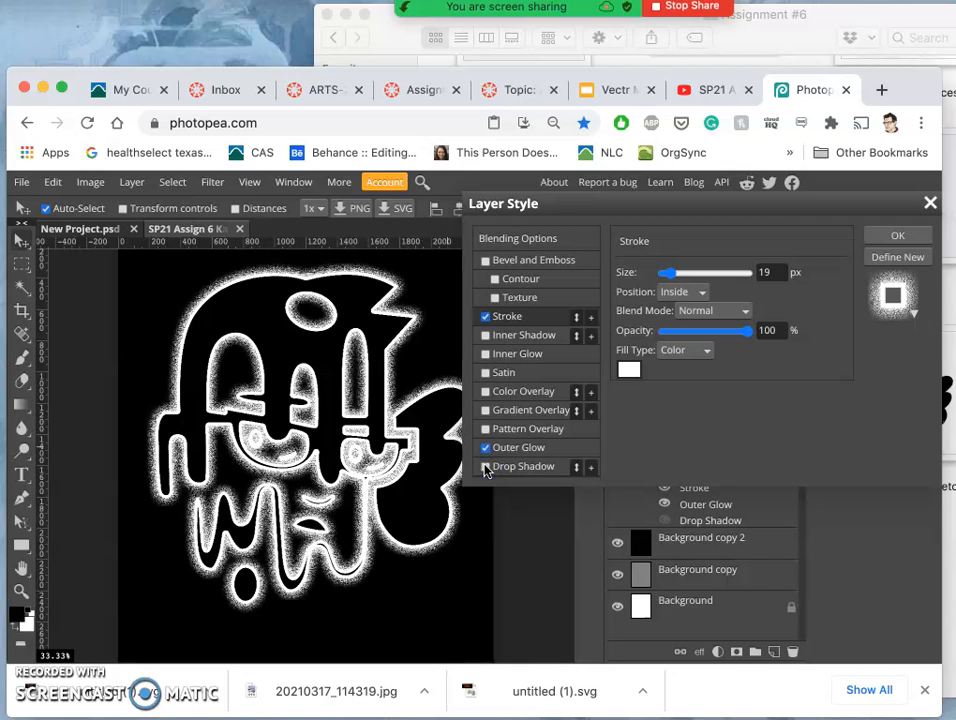